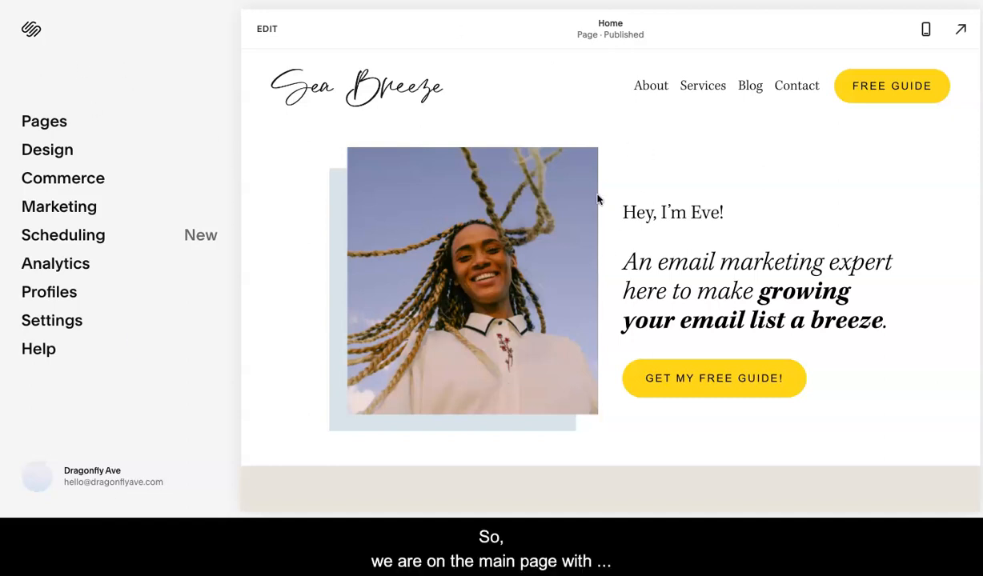
mouse_move(170, 368)
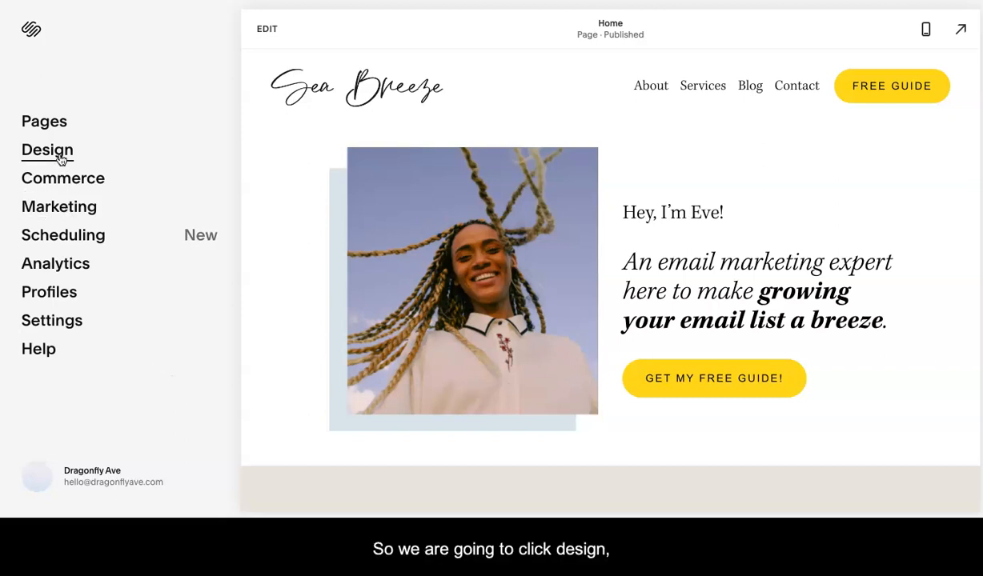
Go to the site's Design settings and then into Colors.
left_click(48, 150)
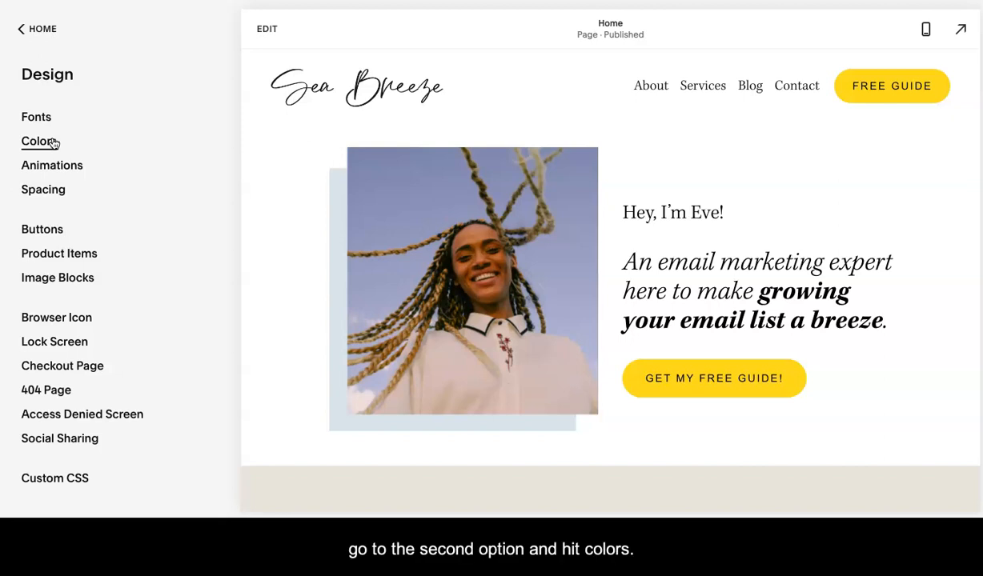
left_click(37, 141)
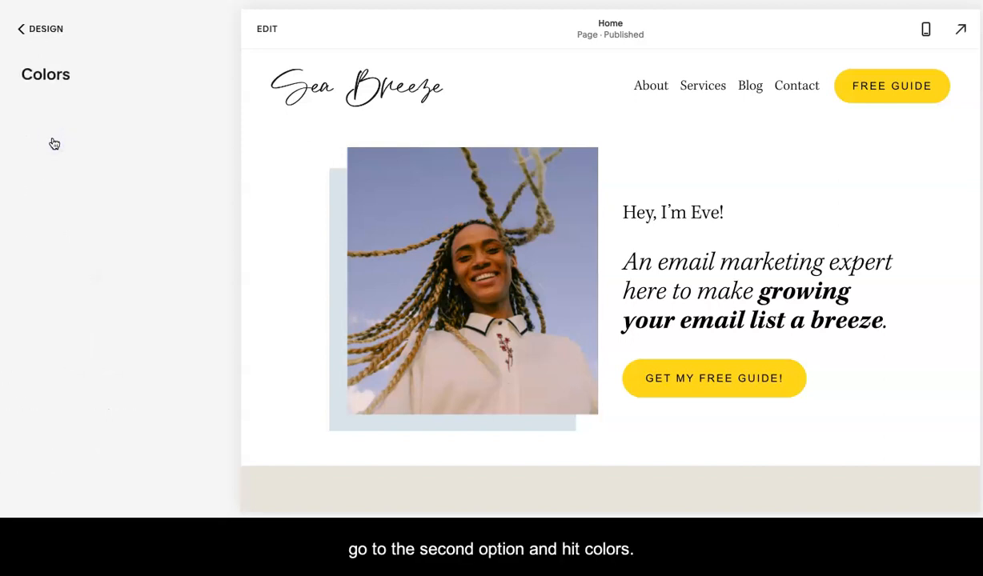
Edit the palette's yellow main colour, shifting it to blue then entering hex 220011 for pink.
left_click(45, 74)
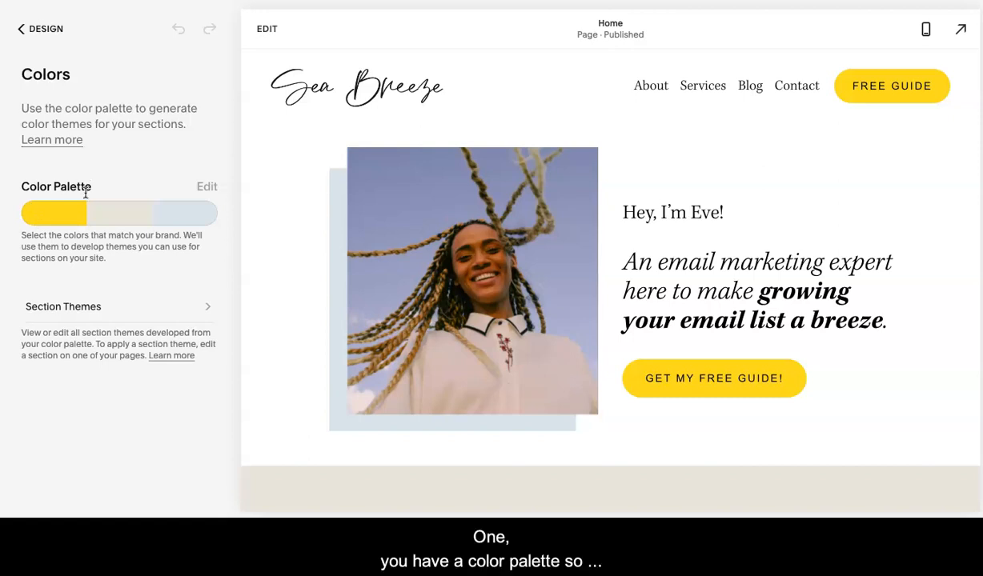
mouse_move(138, 200)
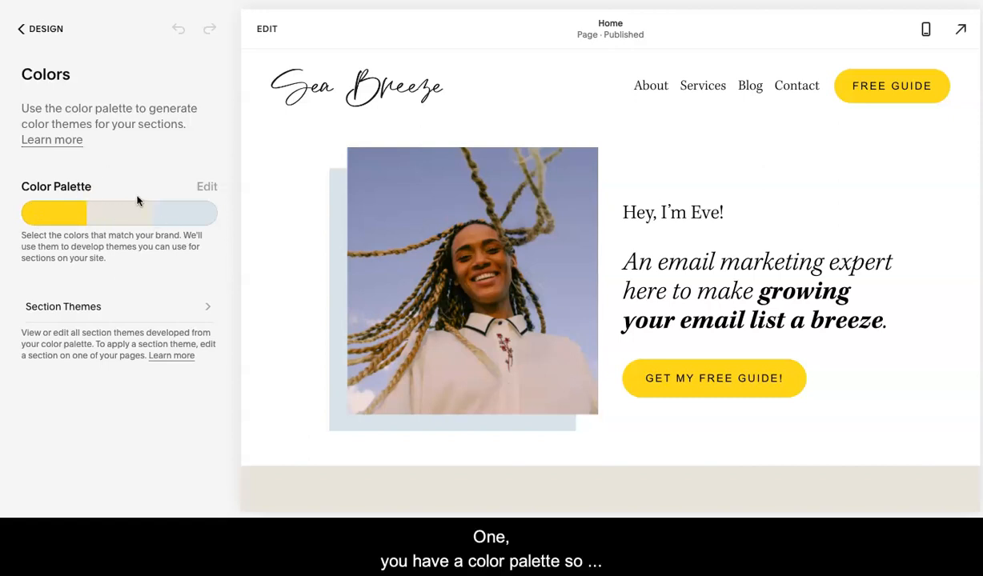
mouse_move(192, 189)
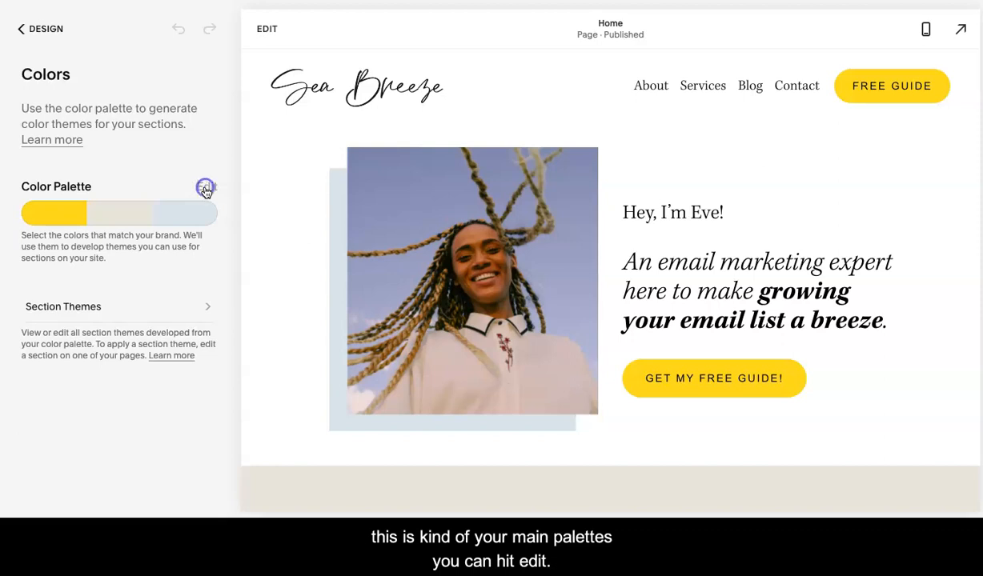
left_click(205, 187)
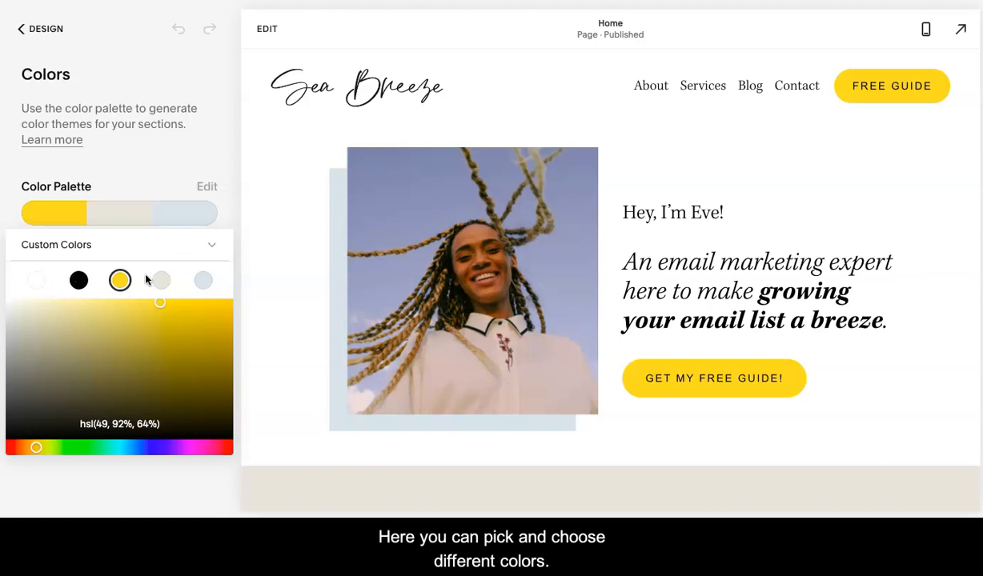
mouse_move(112, 374)
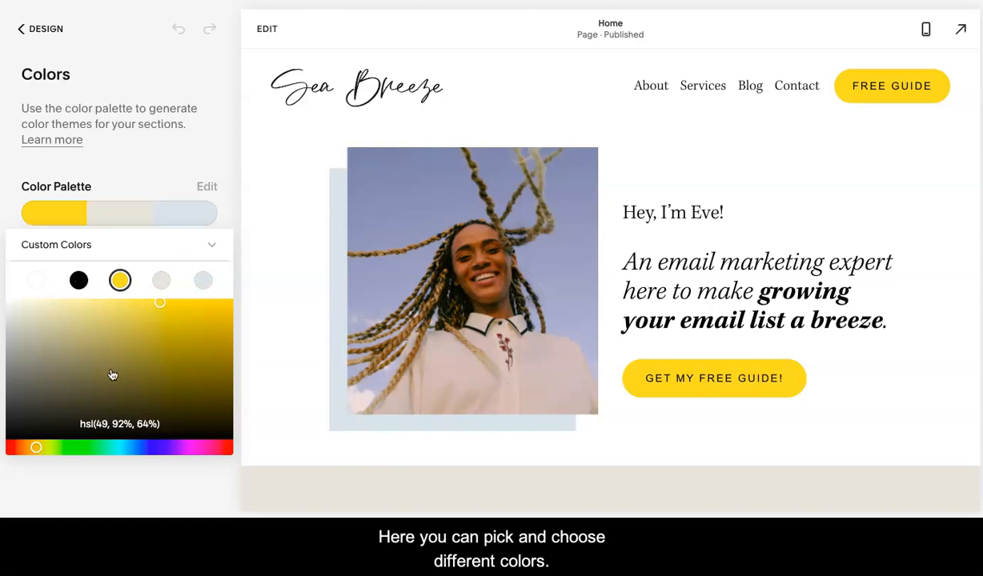
mouse_move(37, 280)
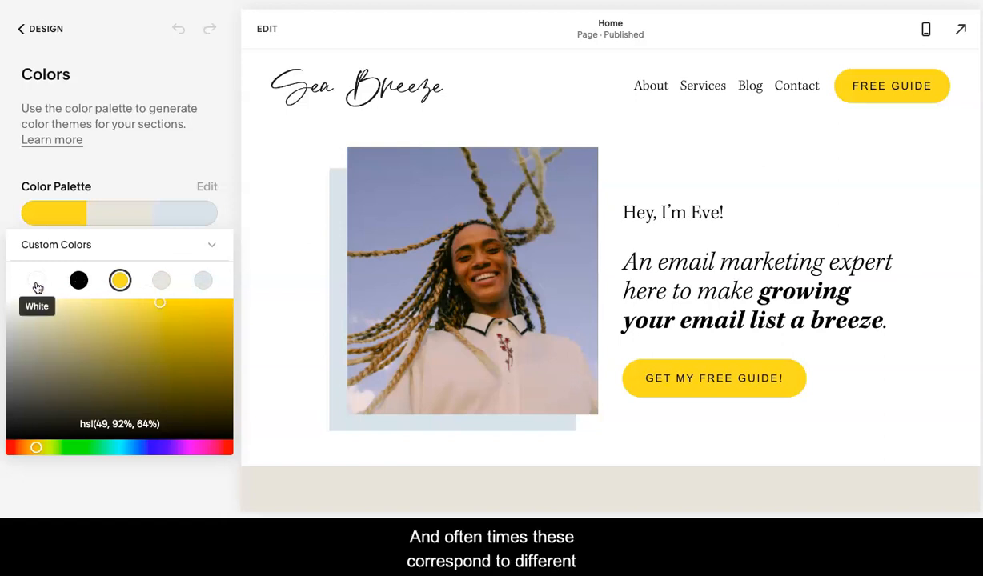
mouse_move(296, 191)
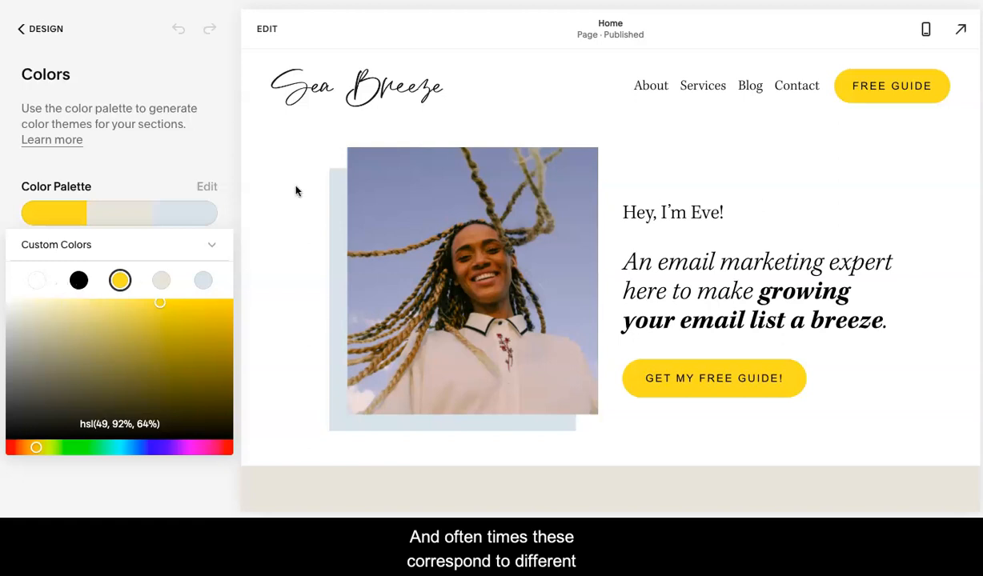
mouse_move(436, 106)
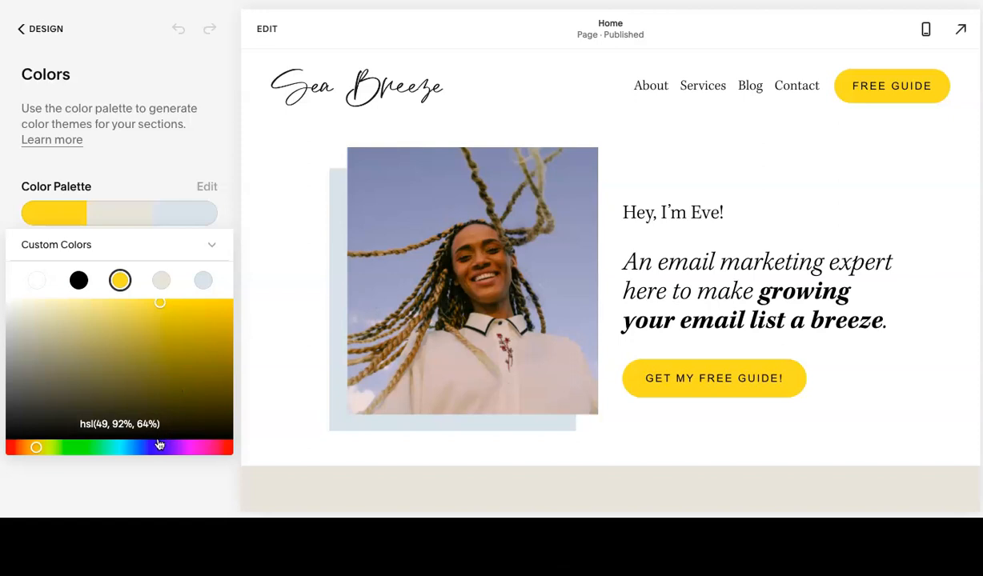
left_click_drag(160, 447, 141, 447)
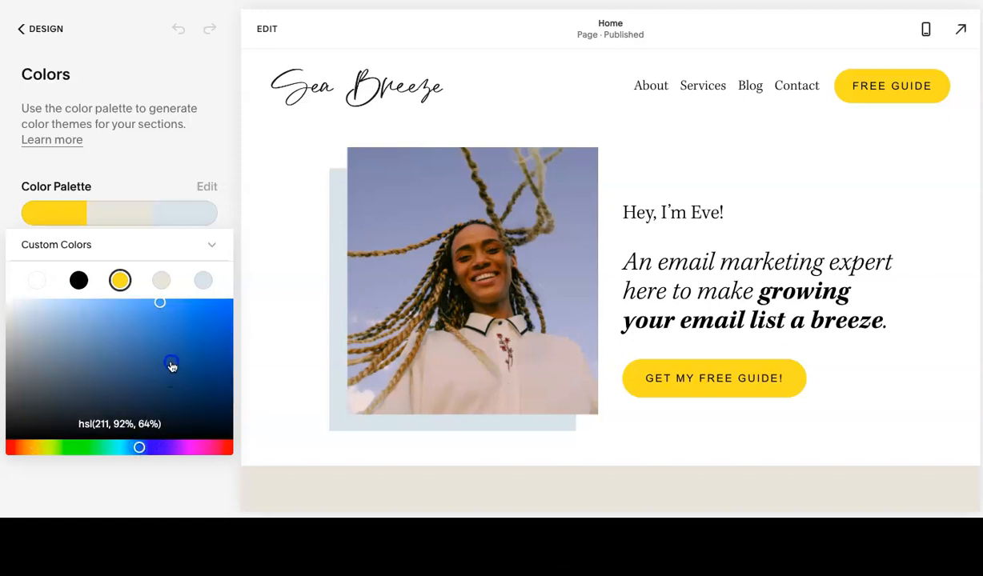
left_click_drag(171, 366, 186, 330)
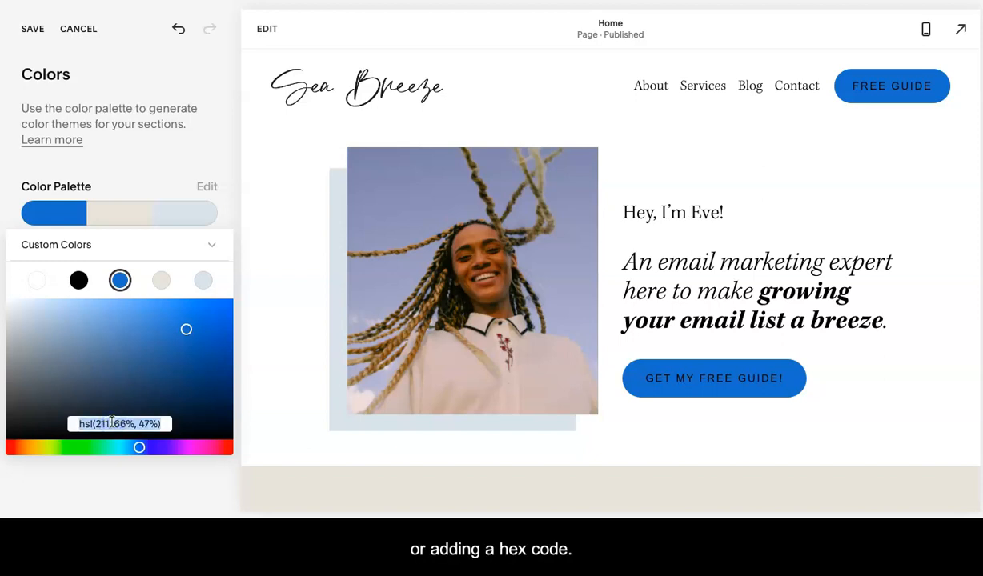
left_click(118, 422)
type("#201")
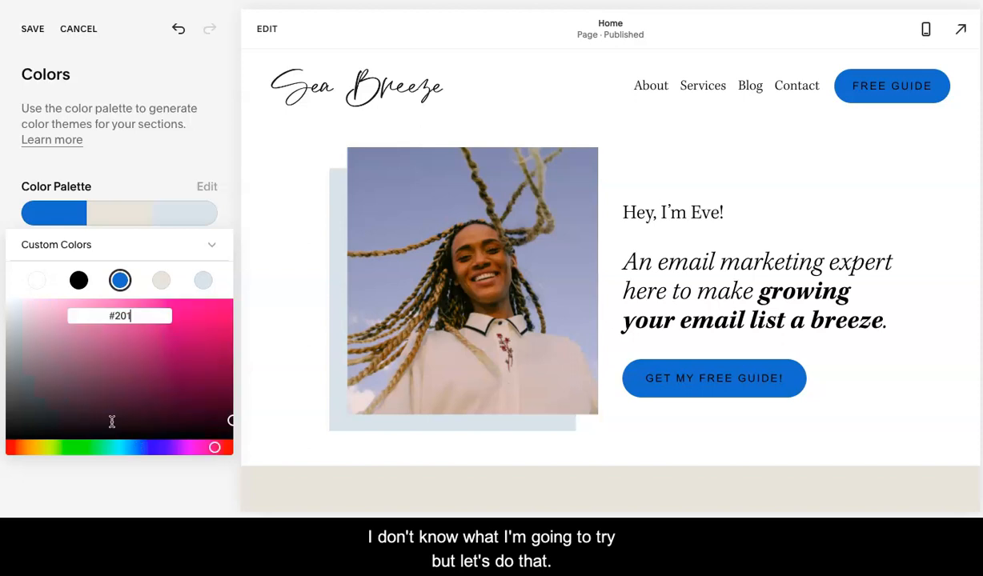
type("220011")
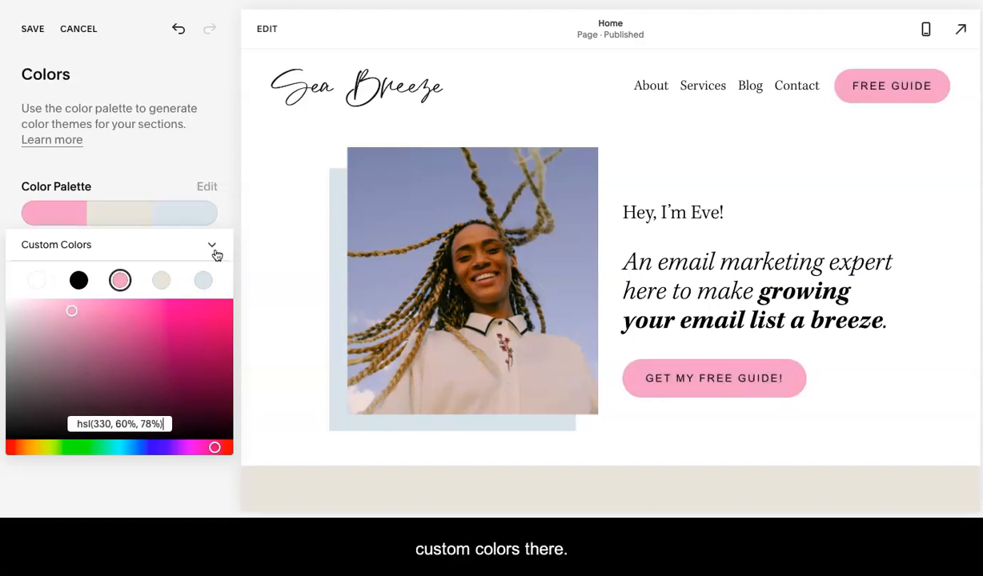
left_click(212, 245)
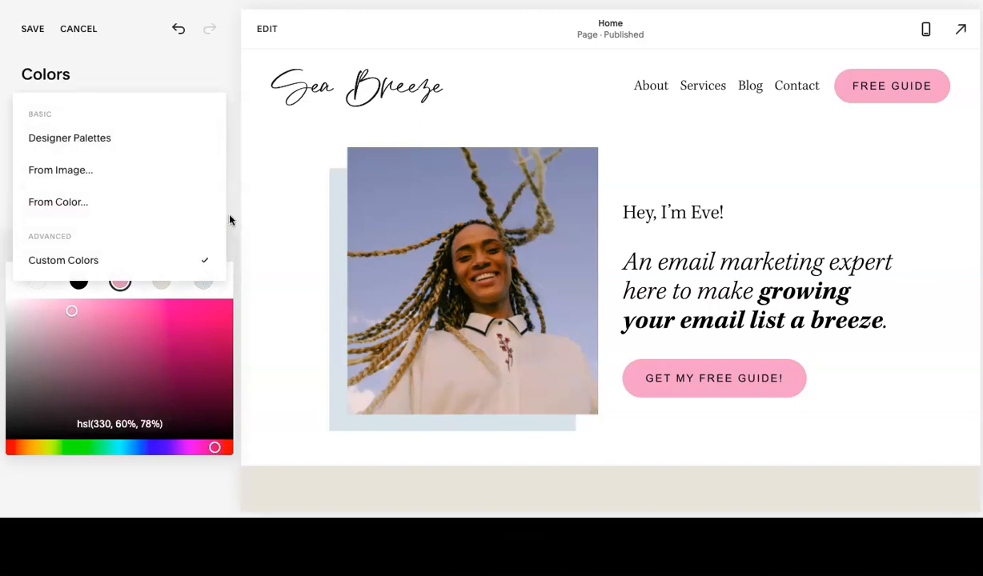
Generate a monochrome palette from one colour and slide its hue through purple and green to blue.
left_click(230, 221)
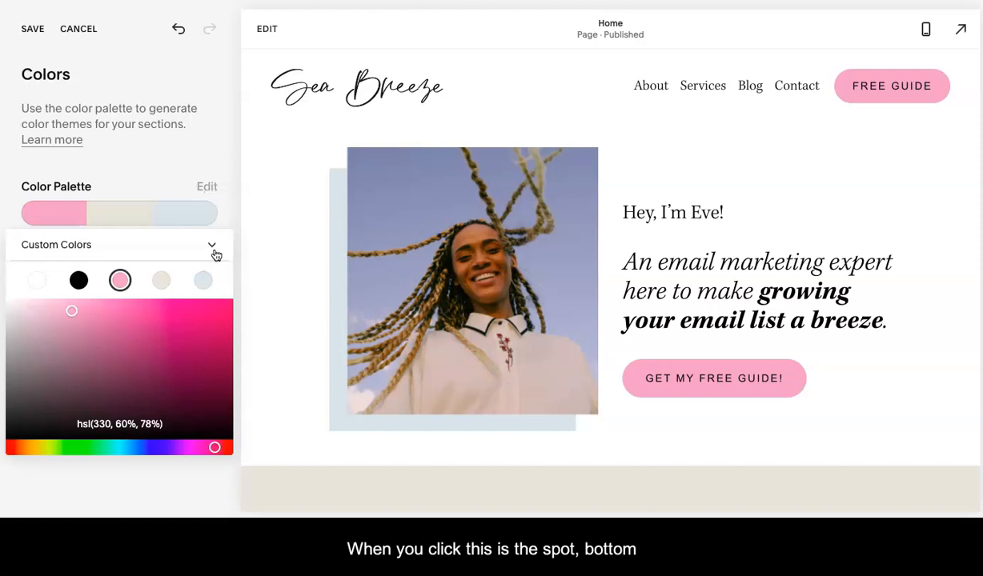
left_click(212, 245)
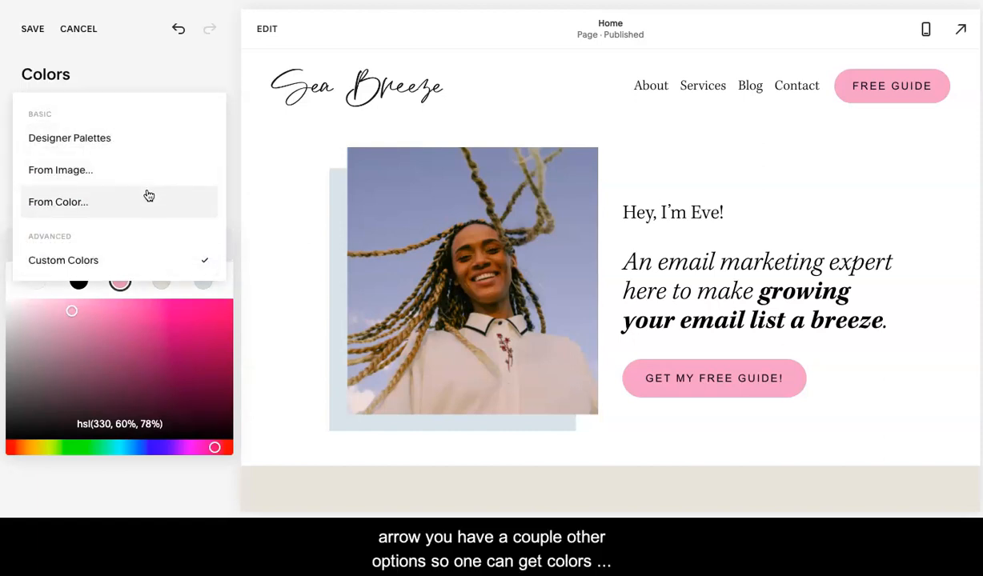
mouse_move(144, 205)
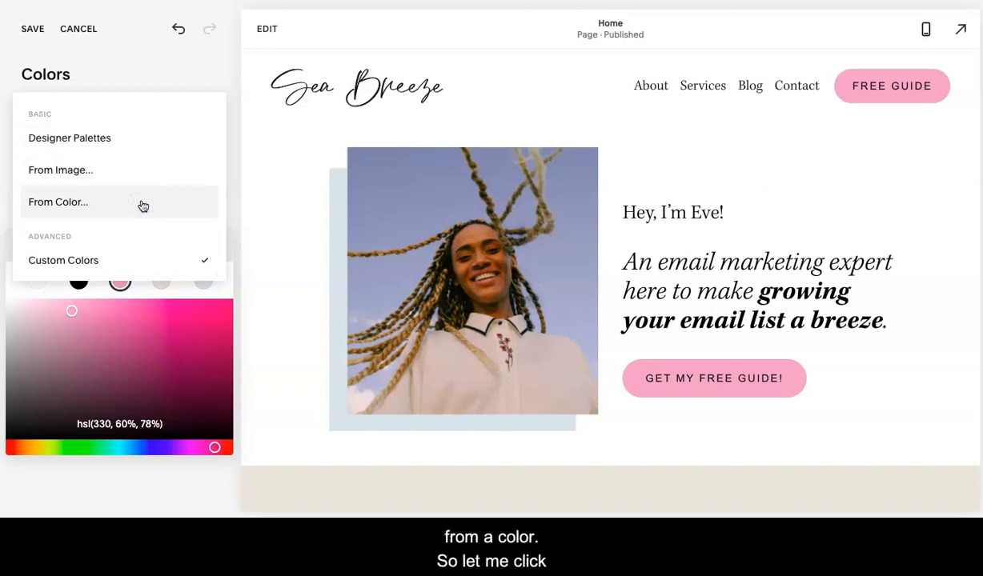
left_click(57, 201)
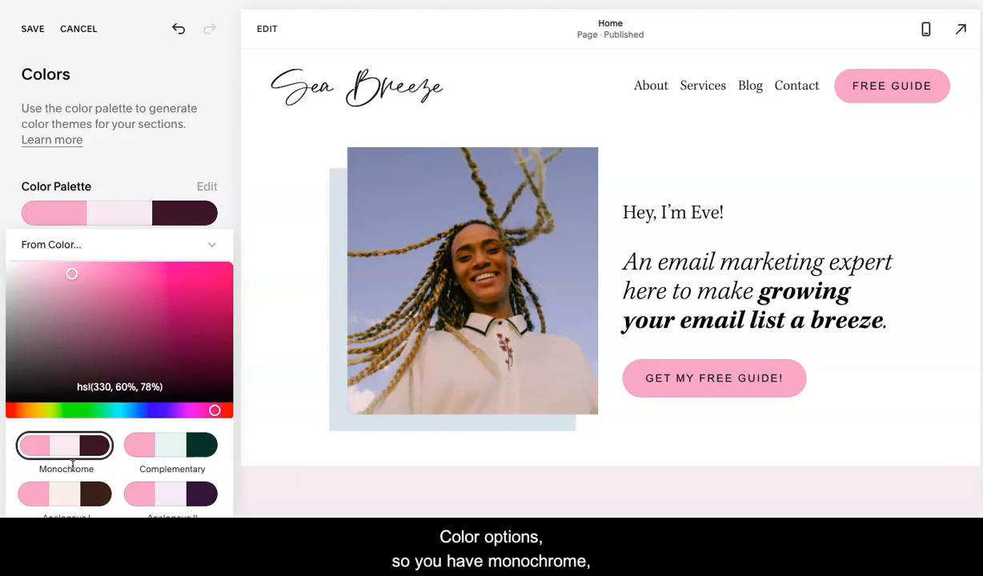
mouse_move(160, 442)
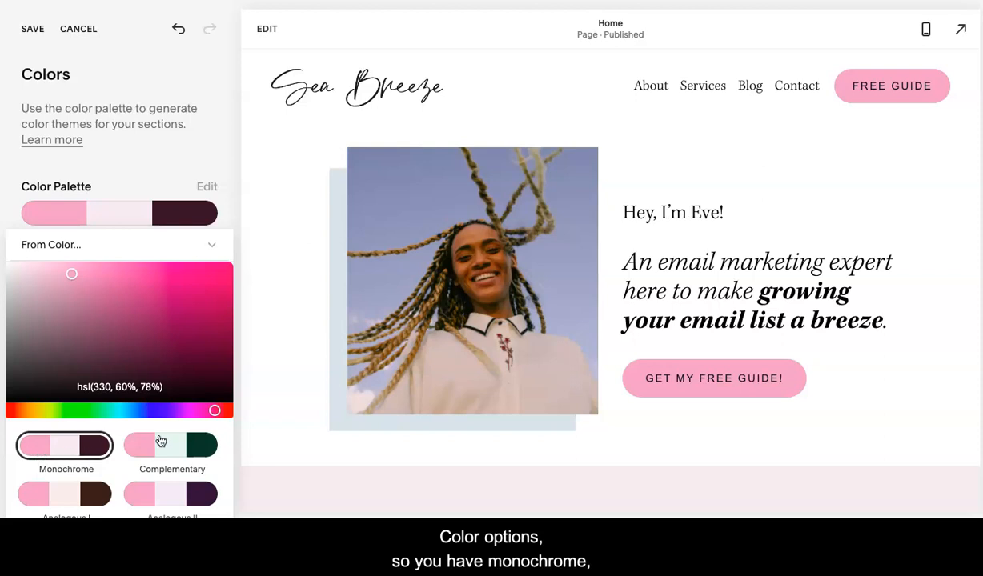
mouse_move(155, 484)
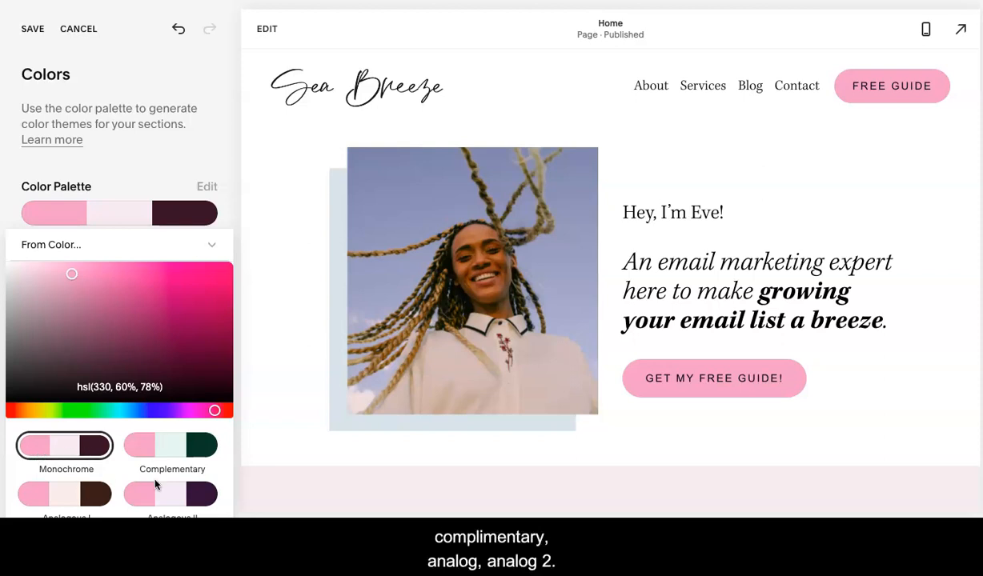
mouse_move(125, 357)
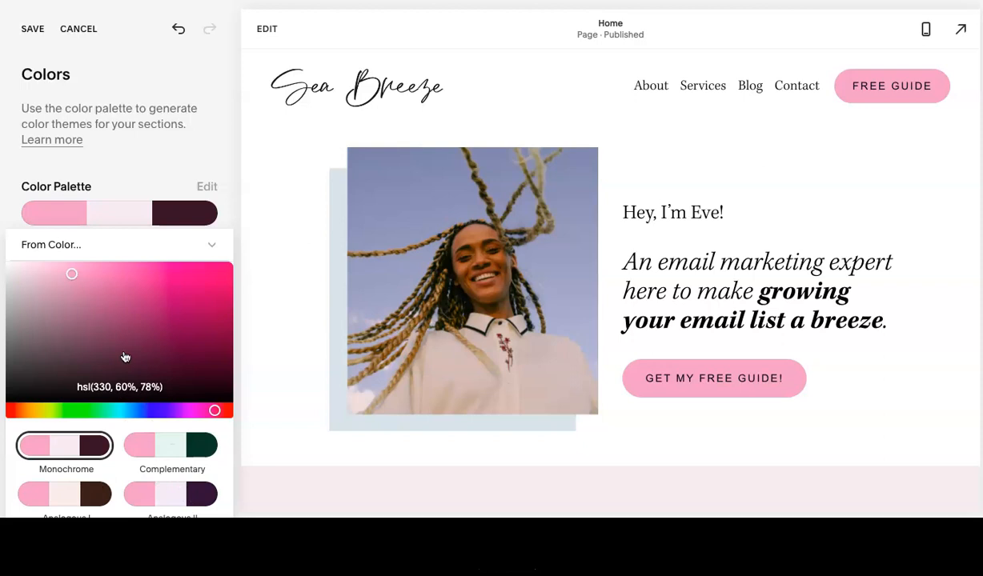
left_click_drag(214, 410, 178, 410)
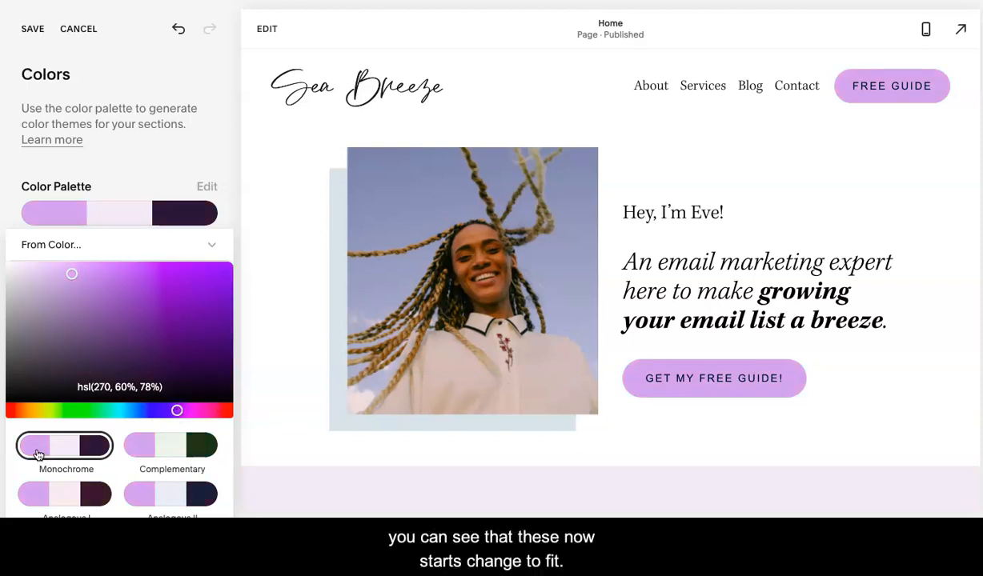
mouse_move(208, 455)
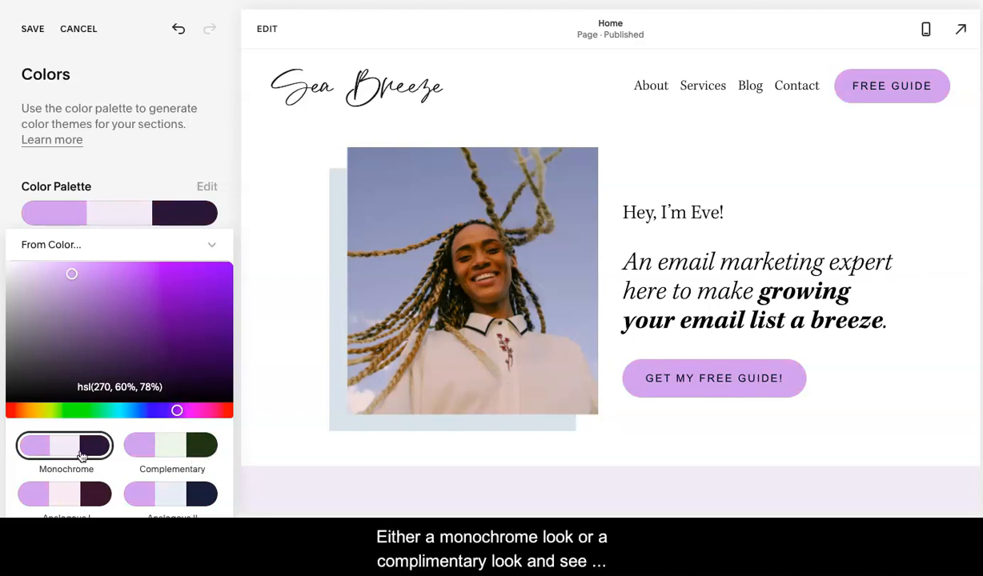
mouse_move(146, 442)
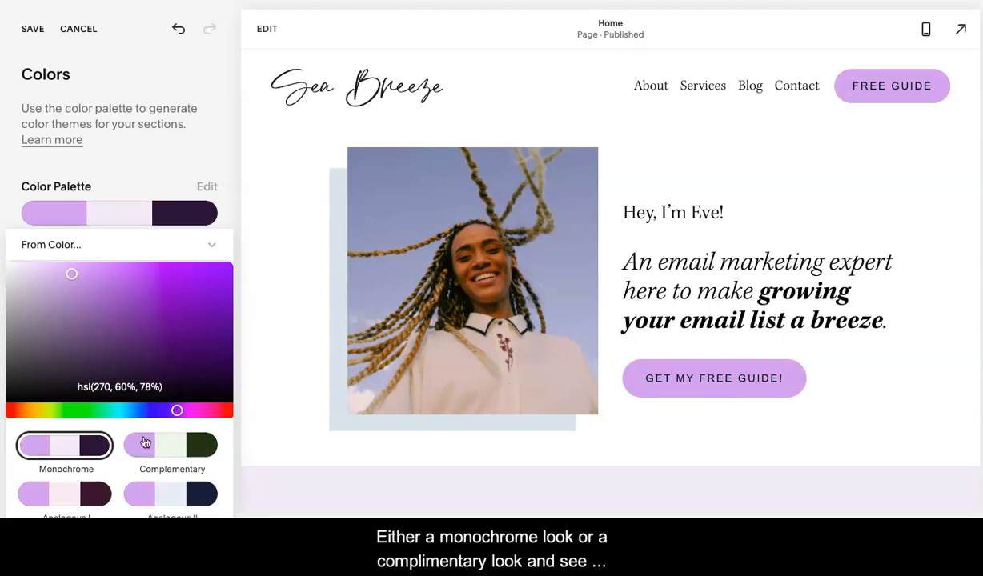
left_click_drag(176, 410, 61, 410)
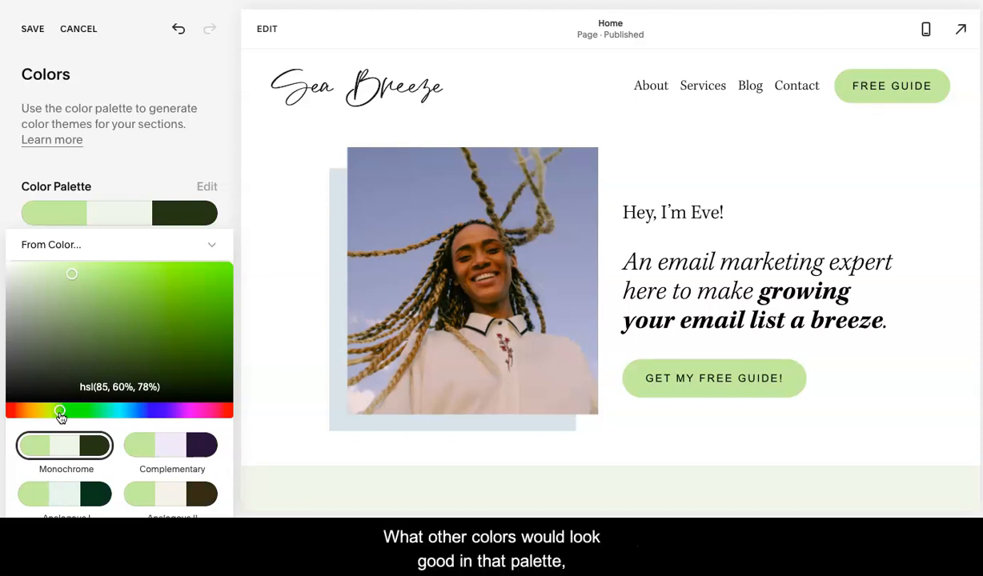
mouse_move(162, 464)
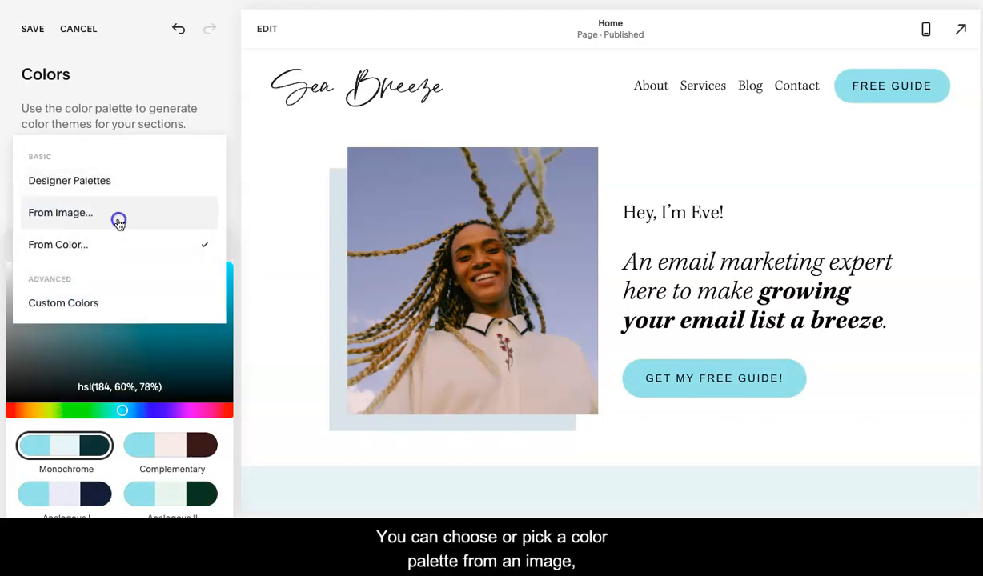
Build the palette from an uploaded photo and check the rust-orange and tan colours down the page.
left_click(61, 212)
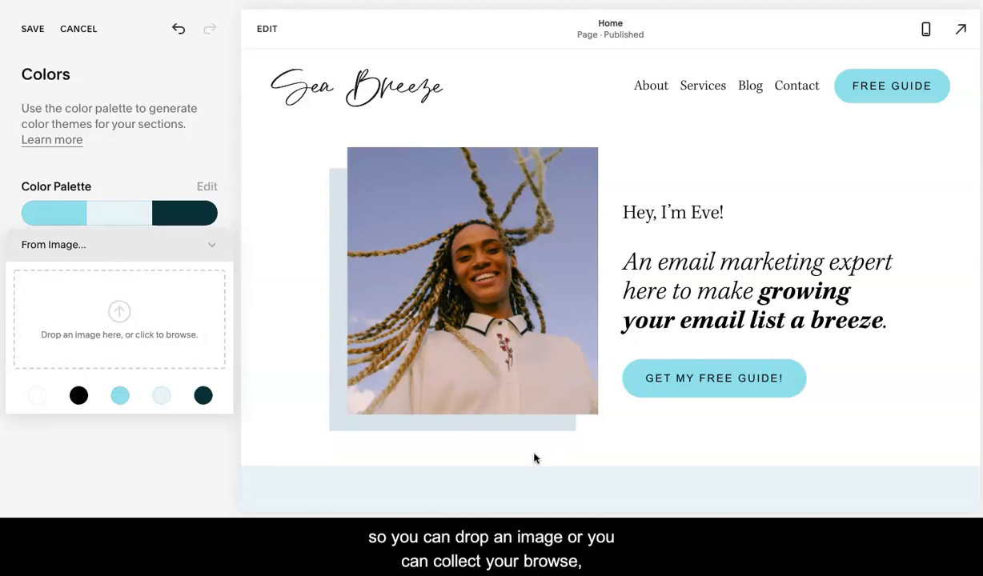
left_click(119, 317)
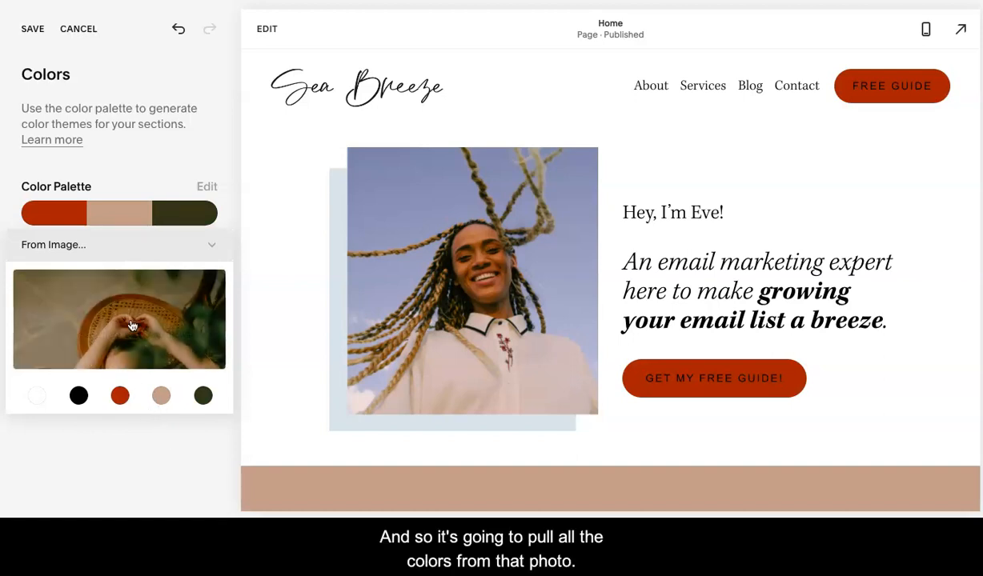
mouse_move(203, 395)
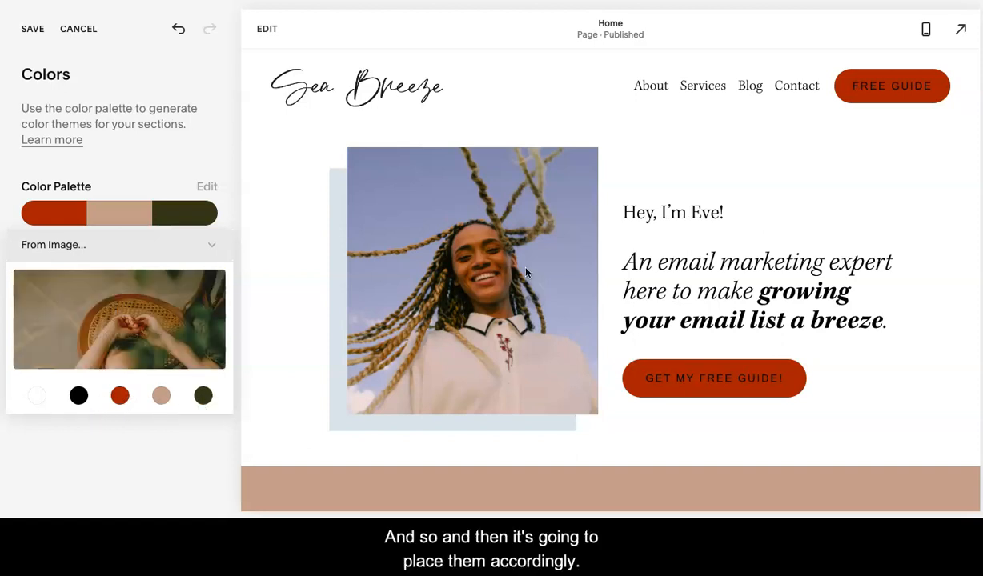
scroll("down", 3)
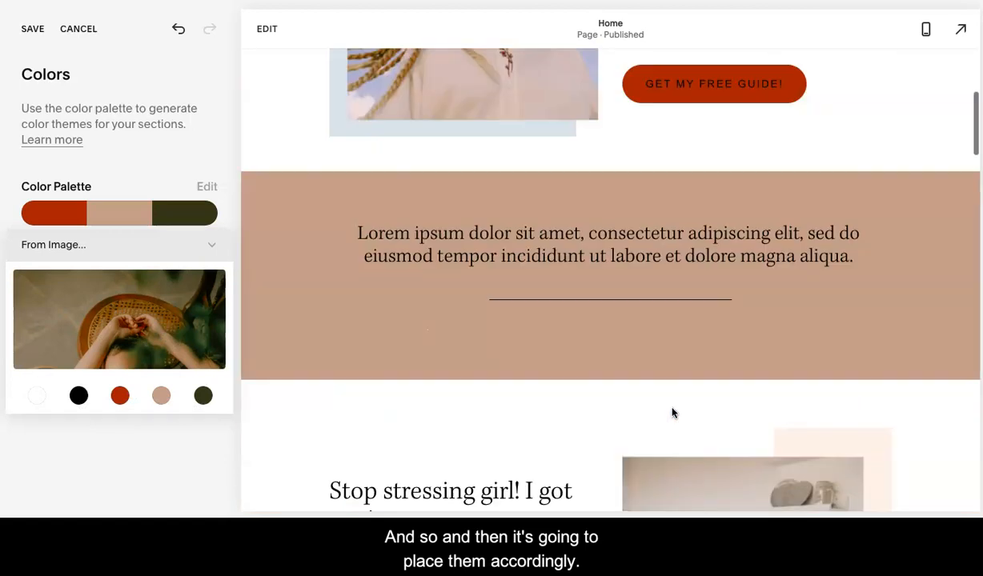
scroll("up", 3)
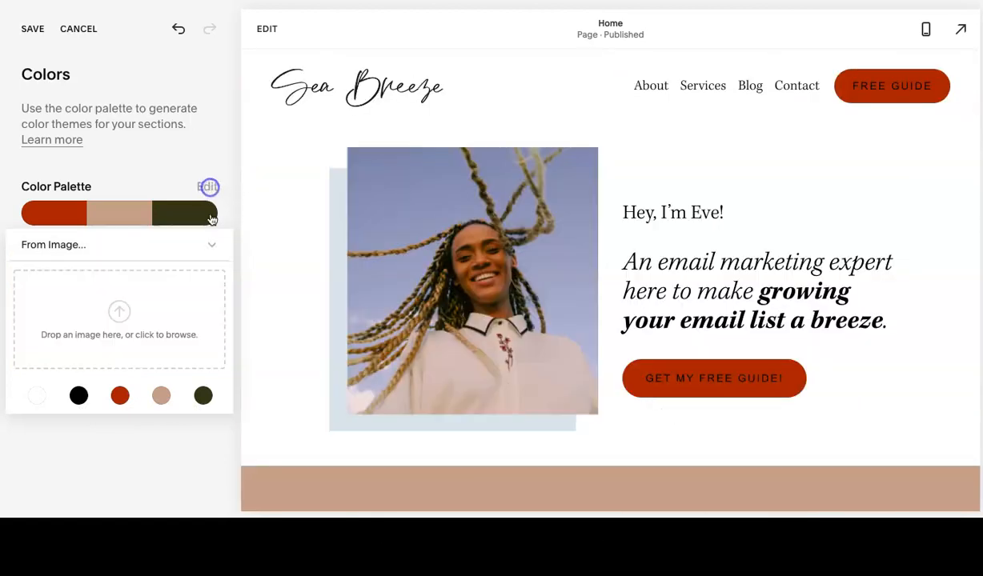
Pick a red, pale pink and maroon Designer Palette for the site.
left_click(118, 244)
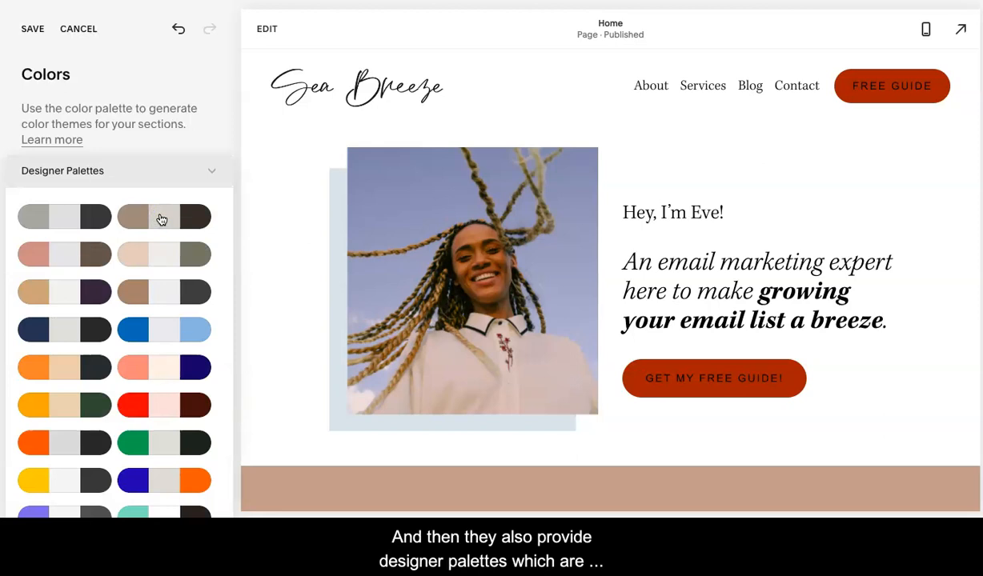
mouse_move(168, 400)
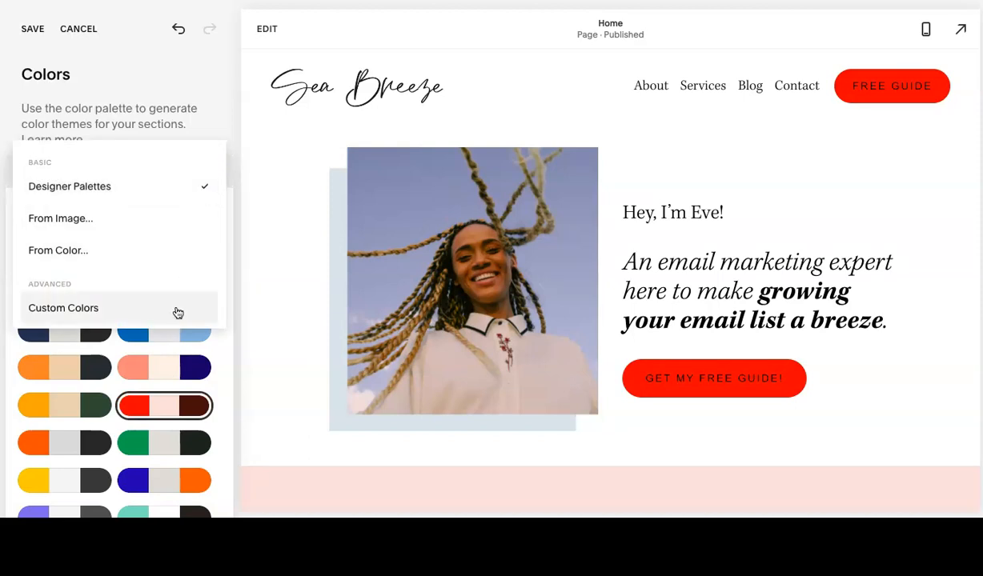
left_click(64, 307)
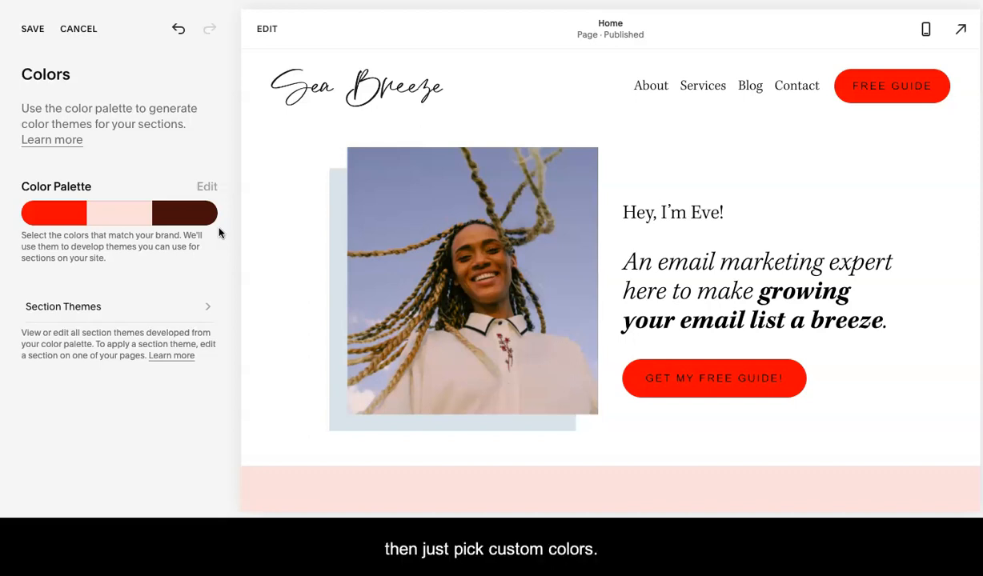
mouse_move(196, 281)
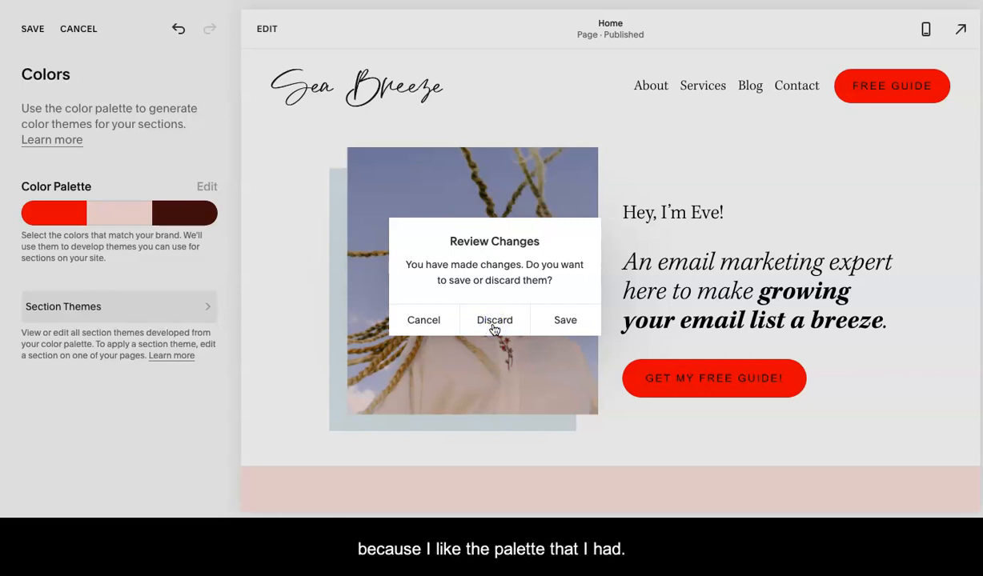
Discard the palette changes so yellow returns, then browse the Section Themes list down the page.
left_click(493, 320)
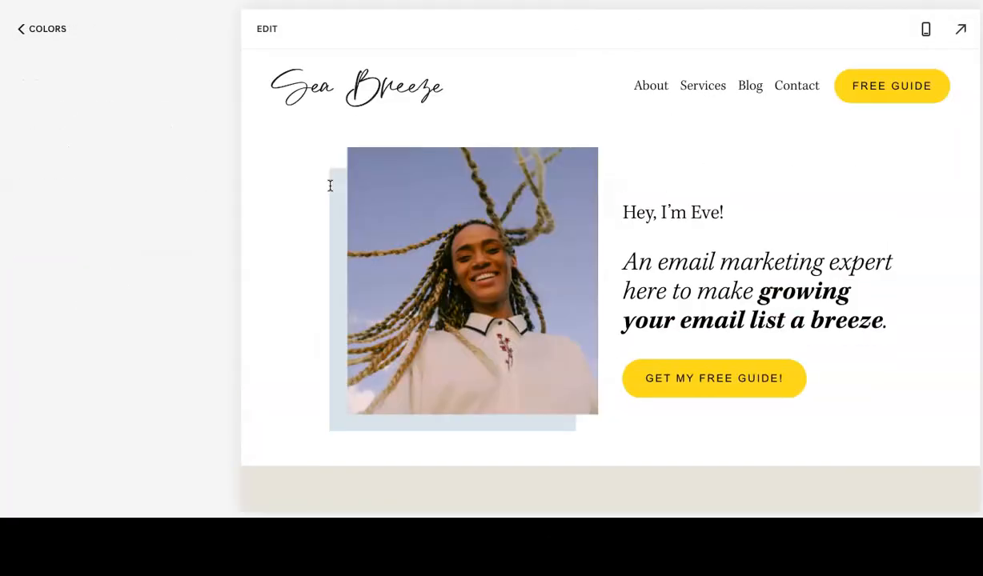
left_click(49, 28)
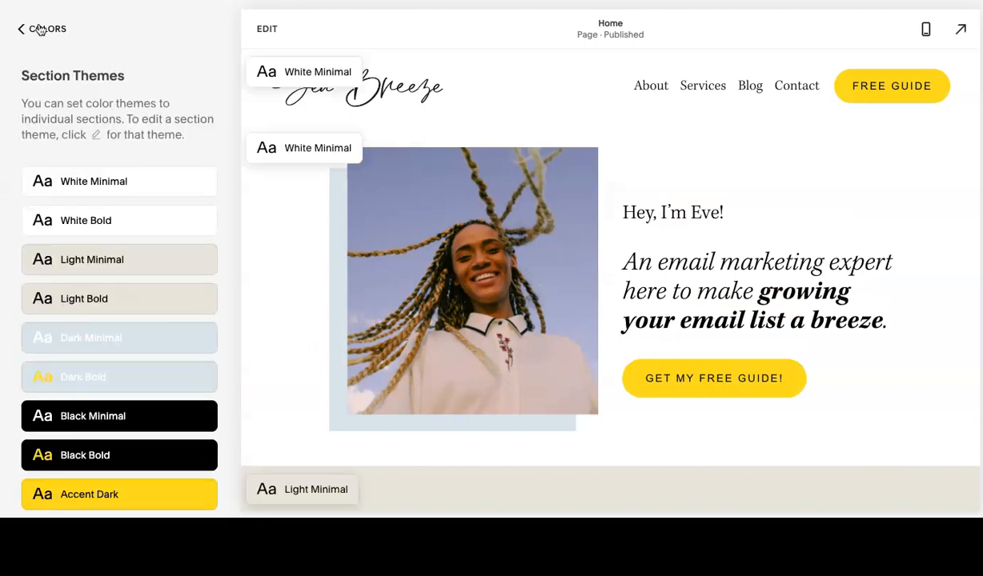
mouse_move(131, 354)
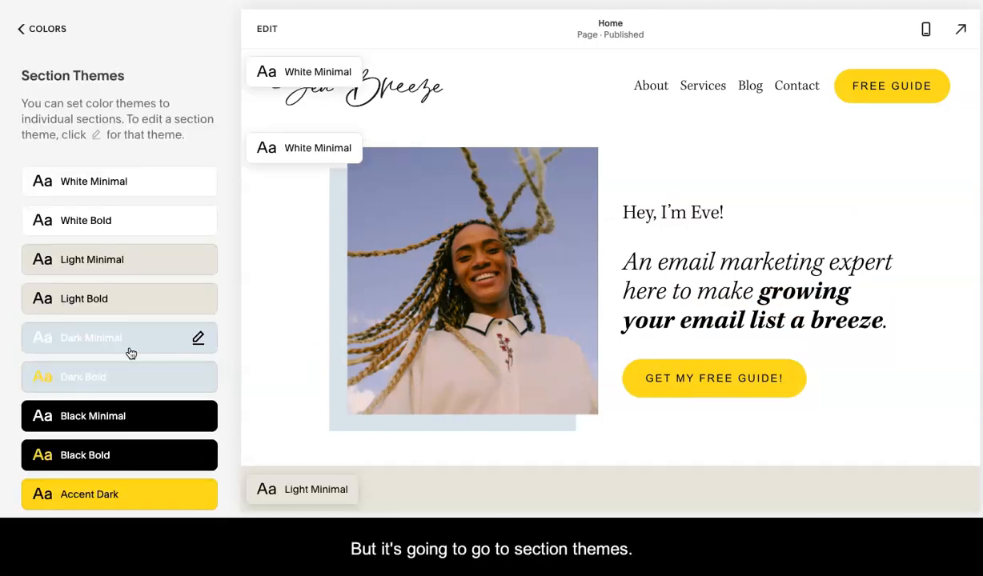
mouse_move(124, 218)
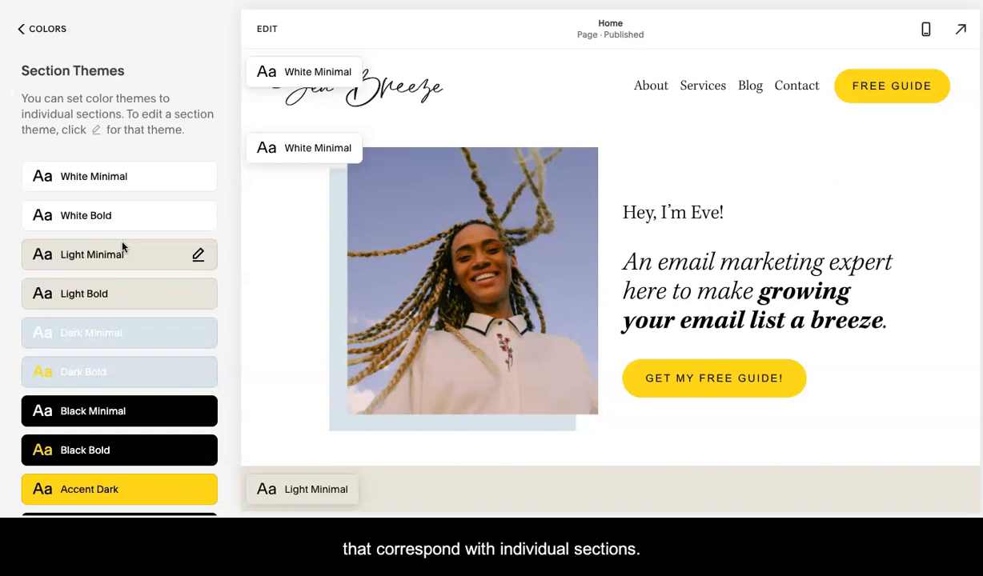
mouse_move(559, 350)
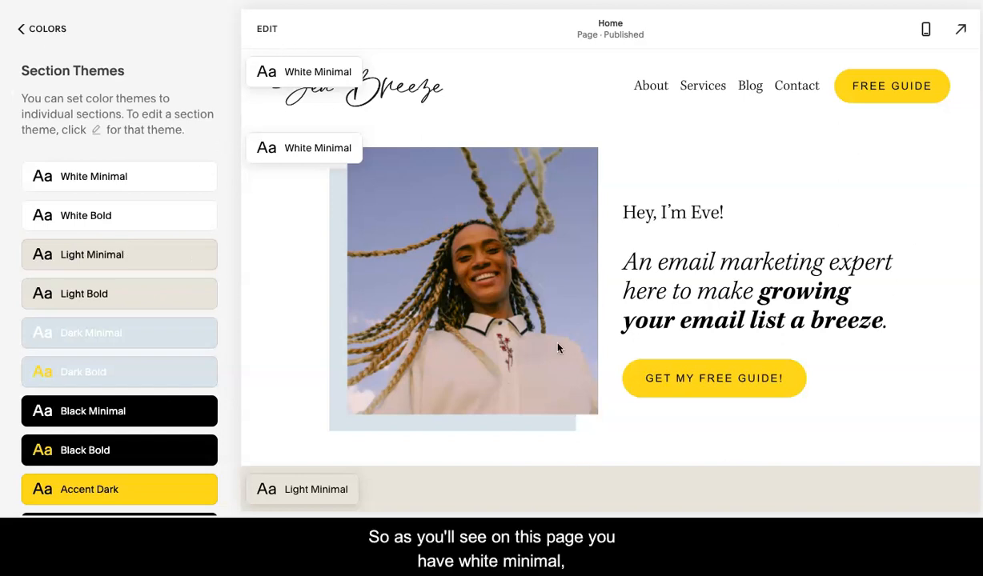
mouse_move(311, 142)
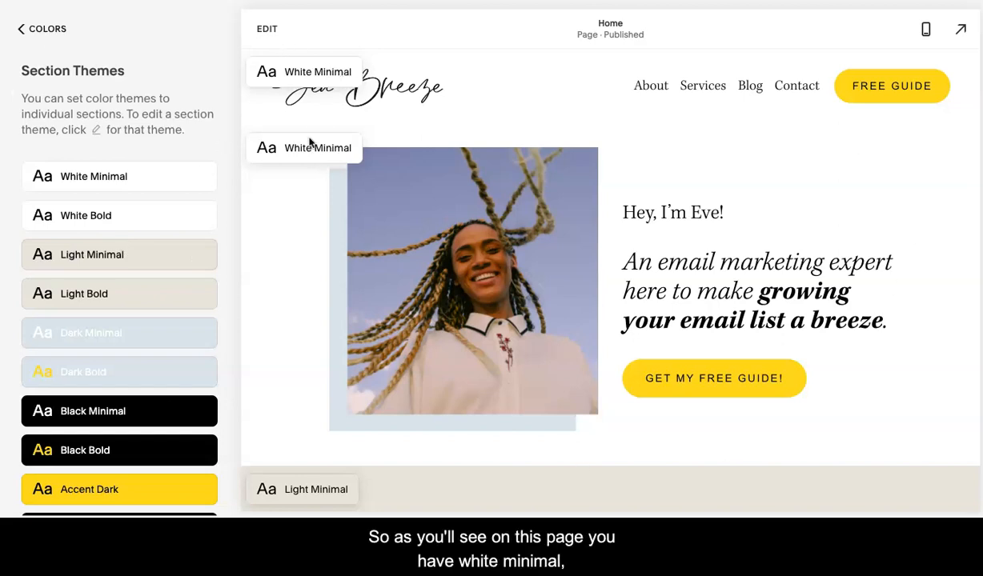
scroll("down", 3)
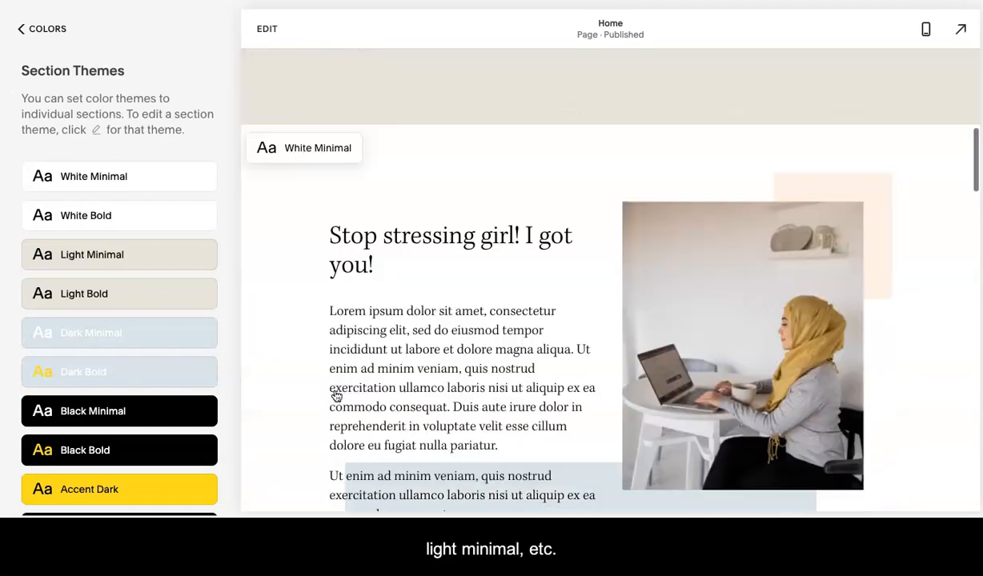
scroll("down", 3)
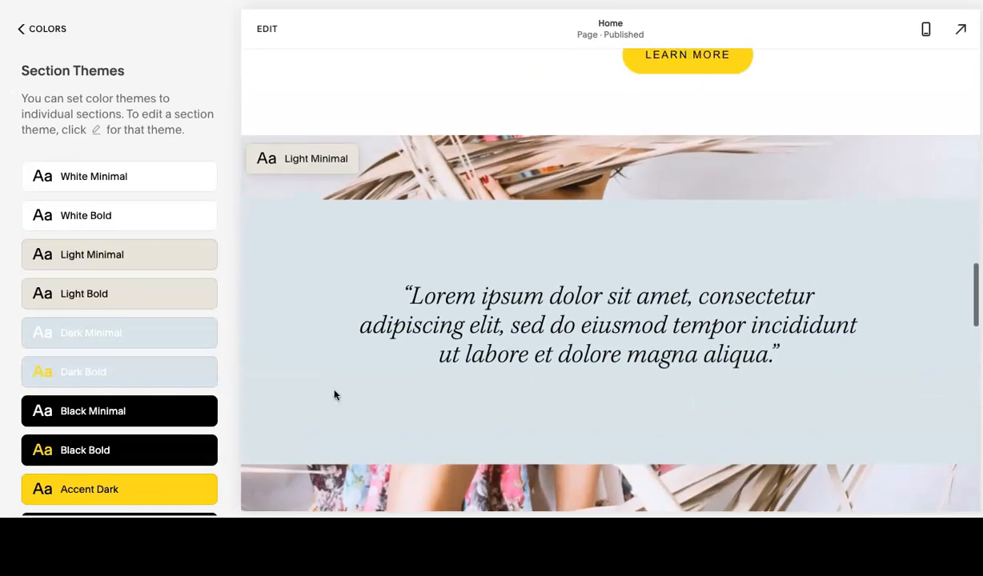
scroll("up", 3)
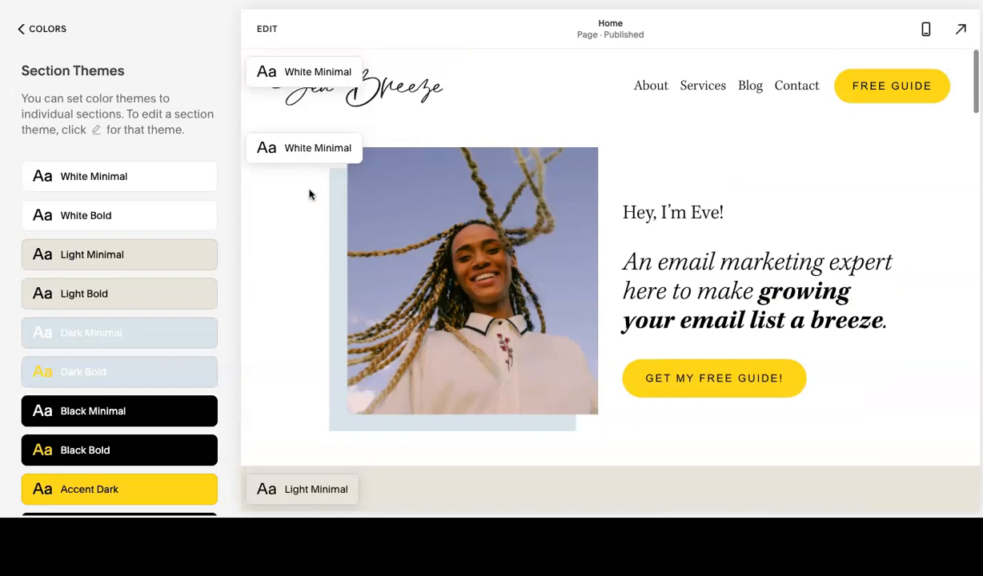
mouse_move(179, 198)
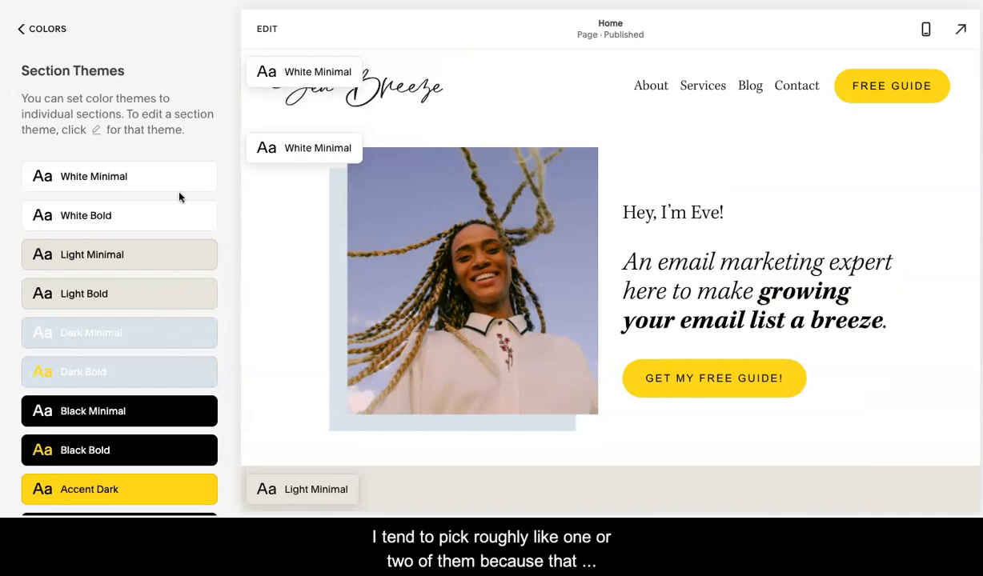
mouse_move(163, 288)
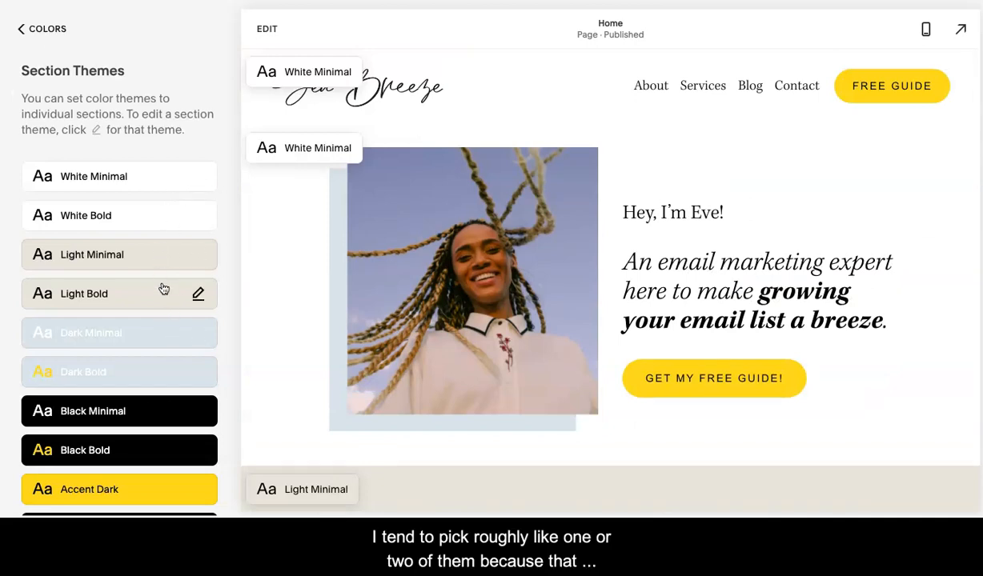
mouse_move(160, 320)
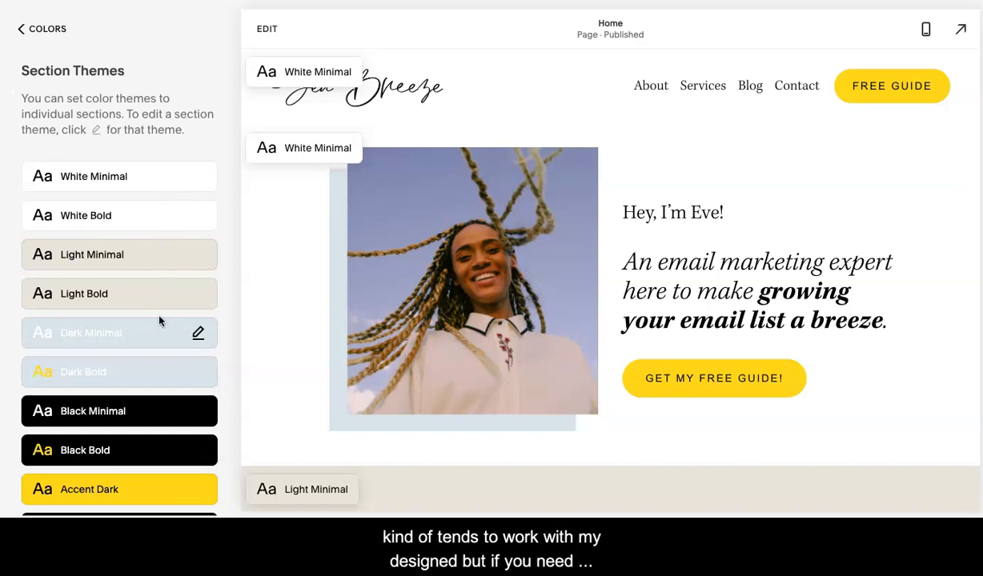
scroll("down", 3)
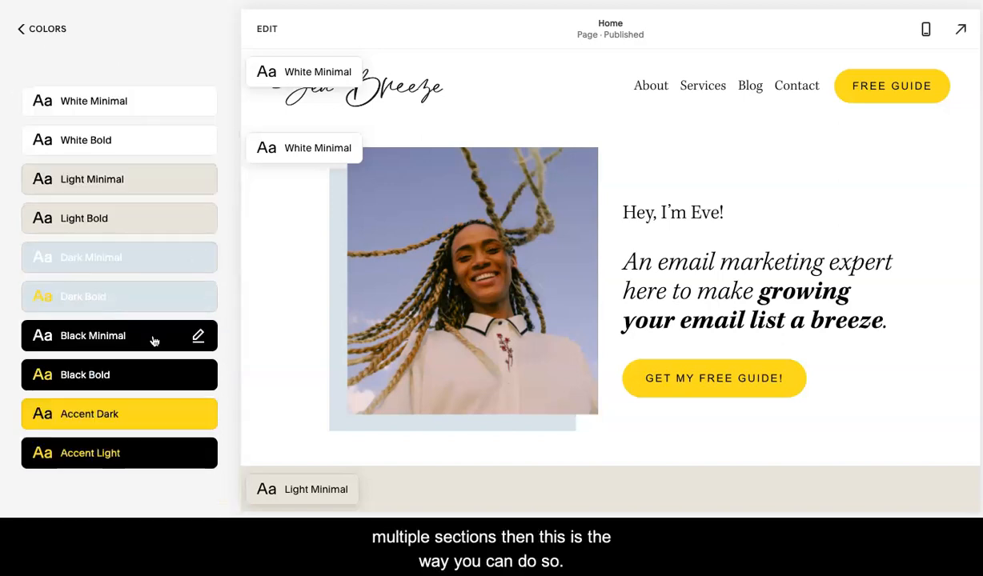
mouse_move(136, 417)
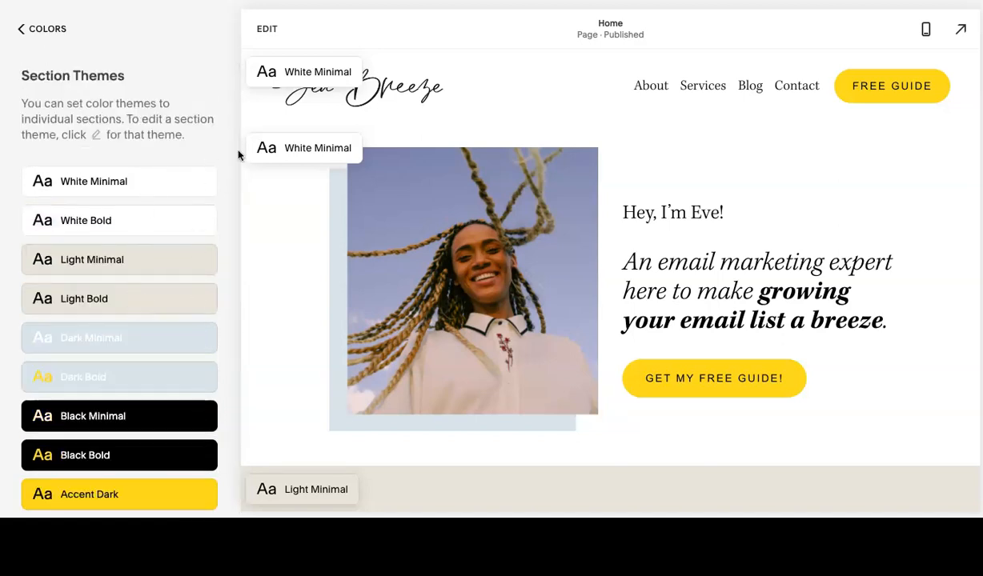
mouse_move(170, 186)
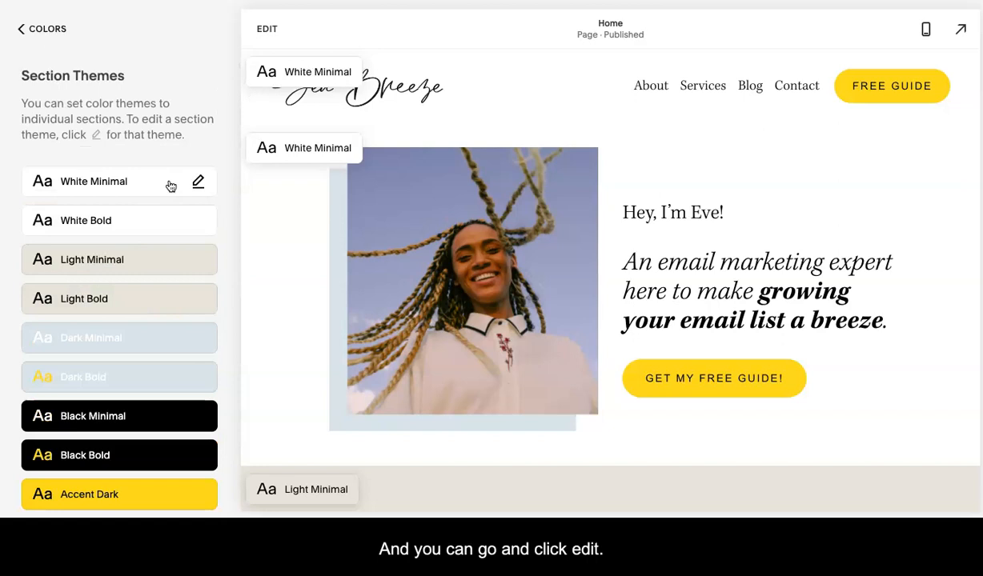
Edit the White Minimal theme and scroll through its header, background, text and button colours.
left_click(198, 182)
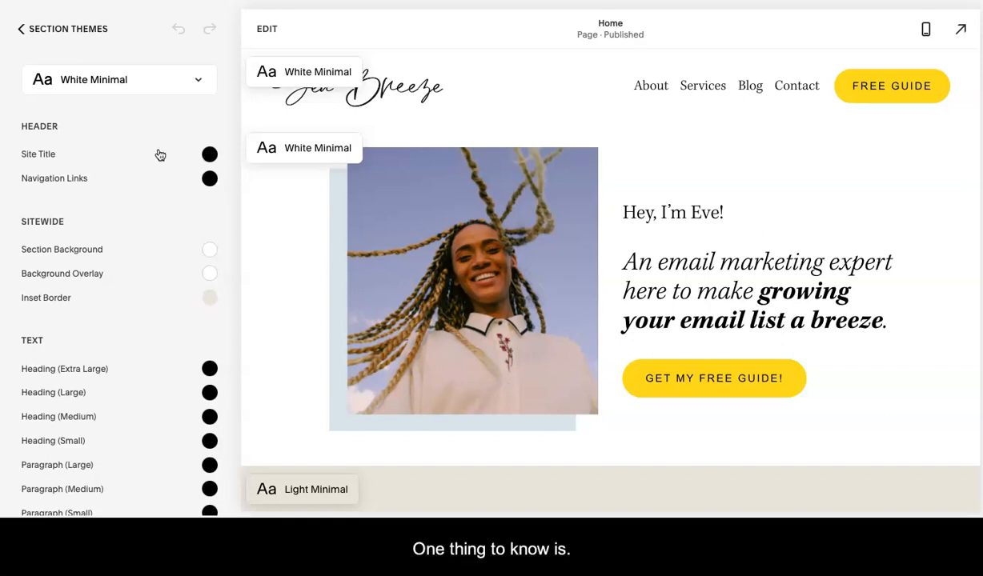
mouse_move(125, 93)
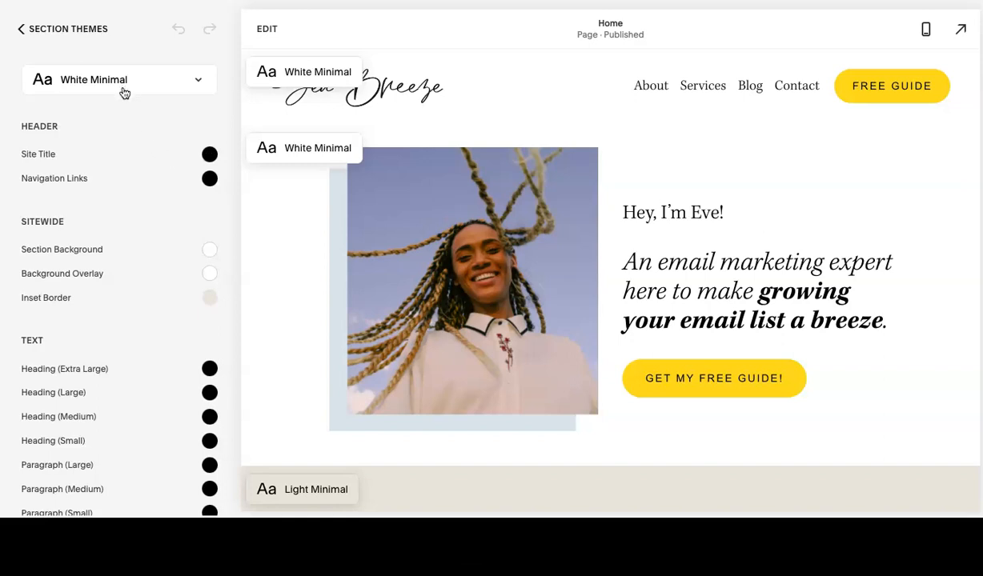
scroll("down", 3)
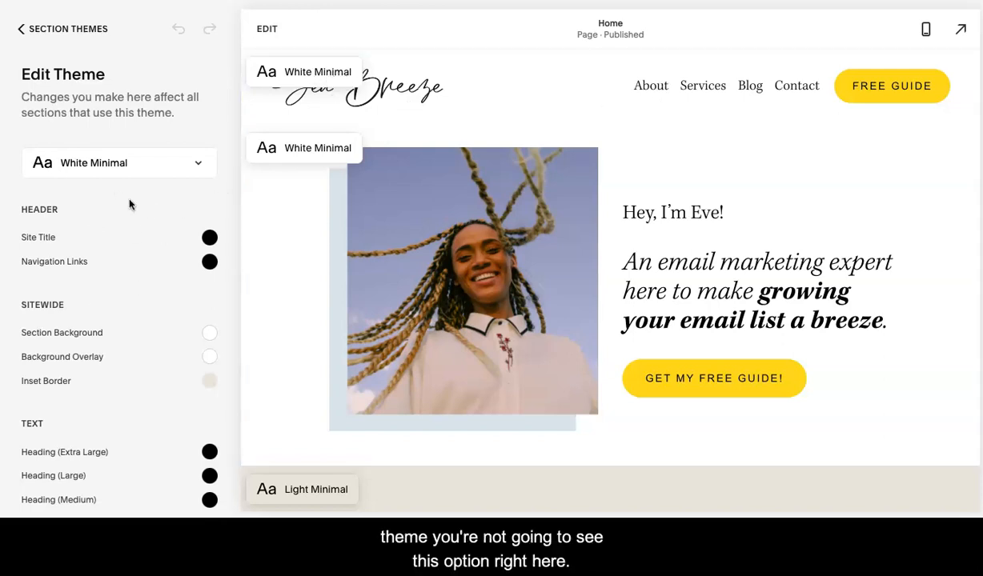
scroll("down", 3)
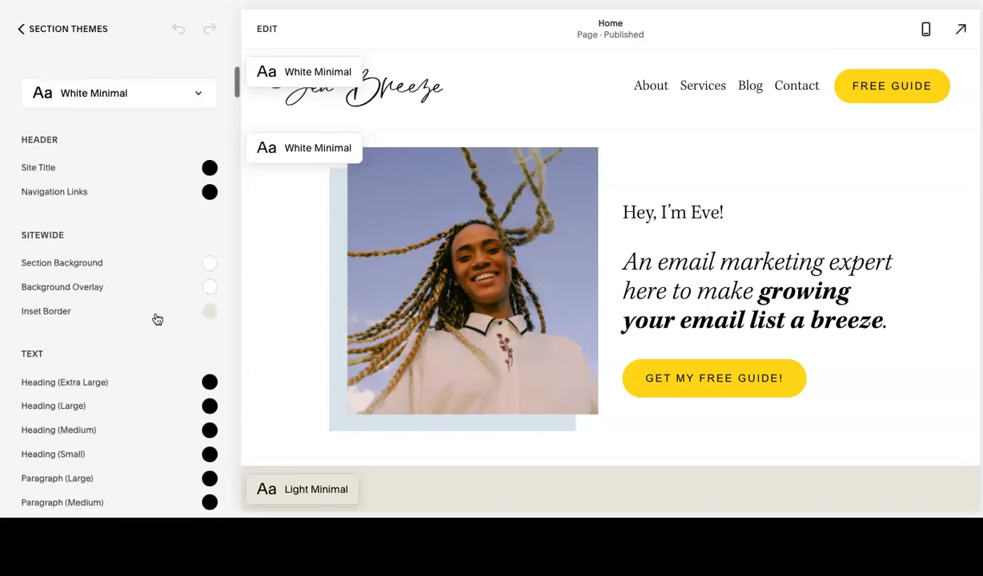
scroll("down", 3)
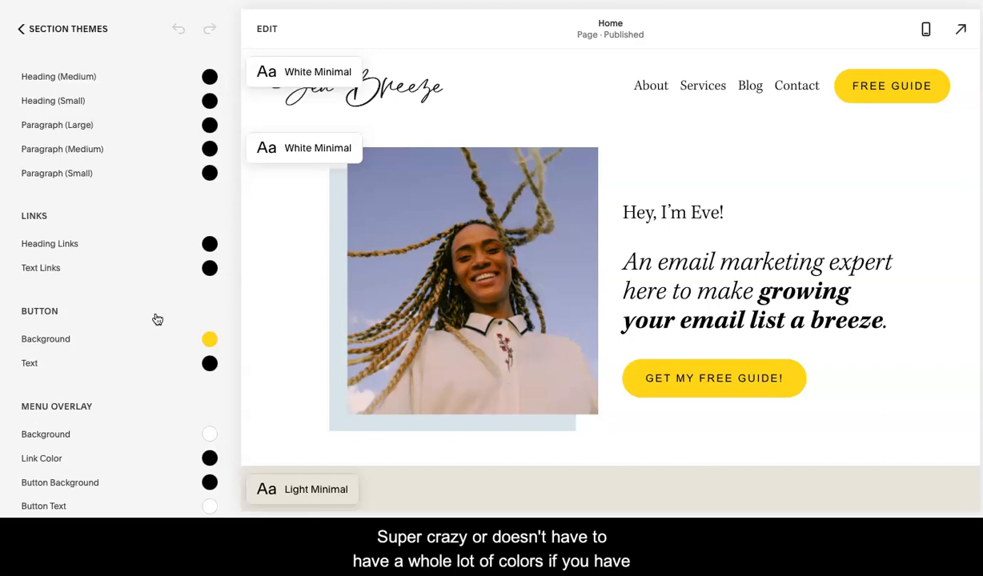
scroll("up", 3)
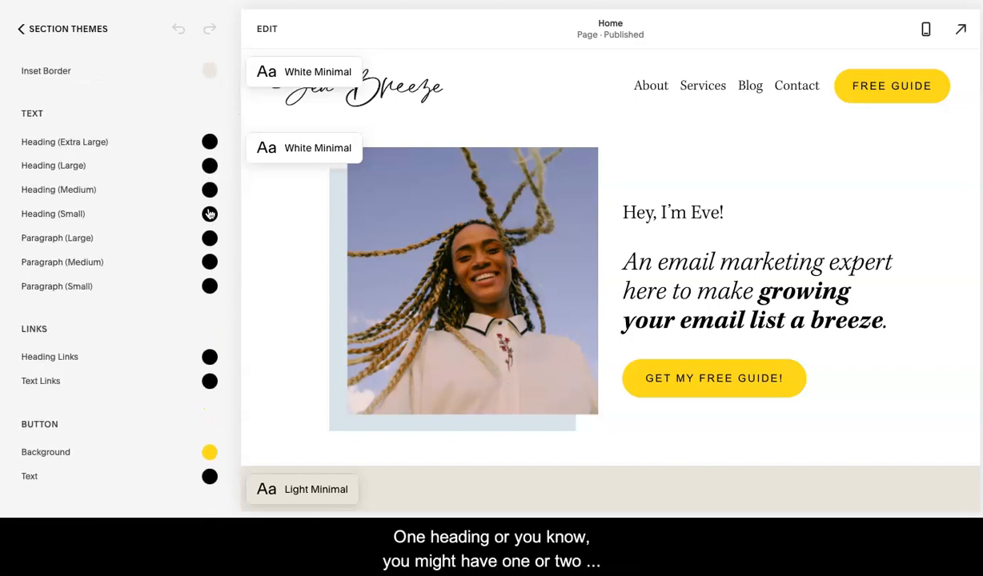
mouse_move(209, 189)
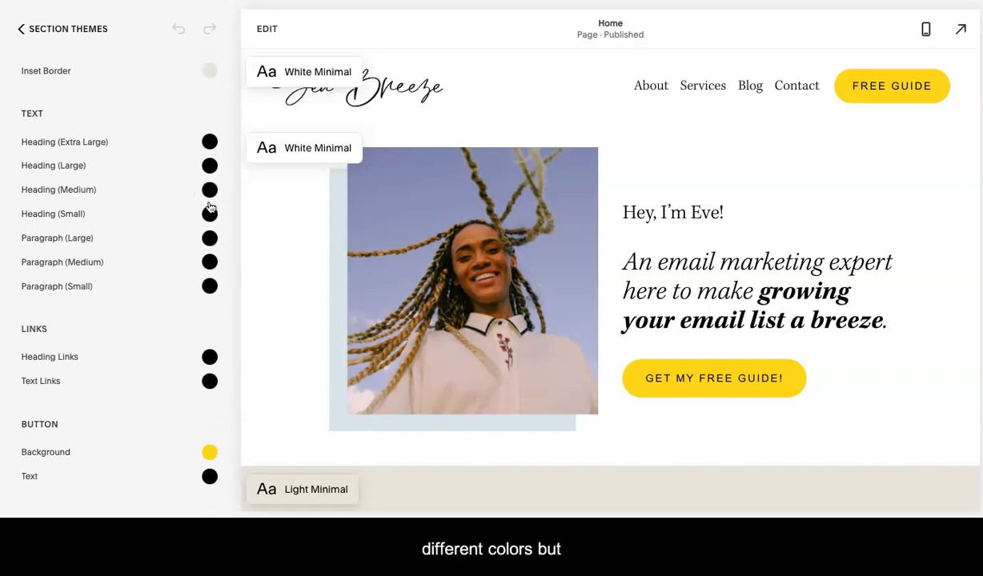
mouse_move(205, 256)
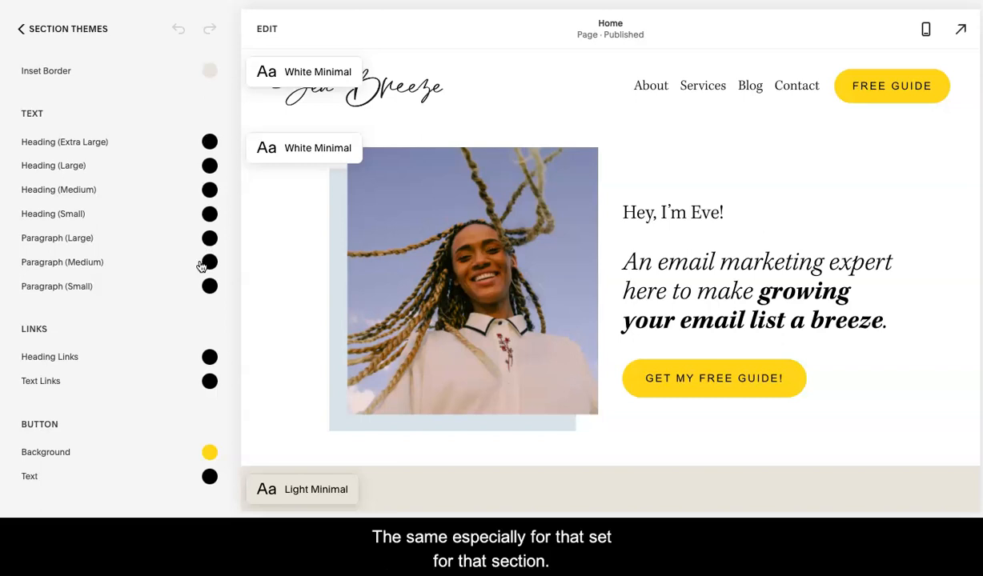
scroll("down", 3)
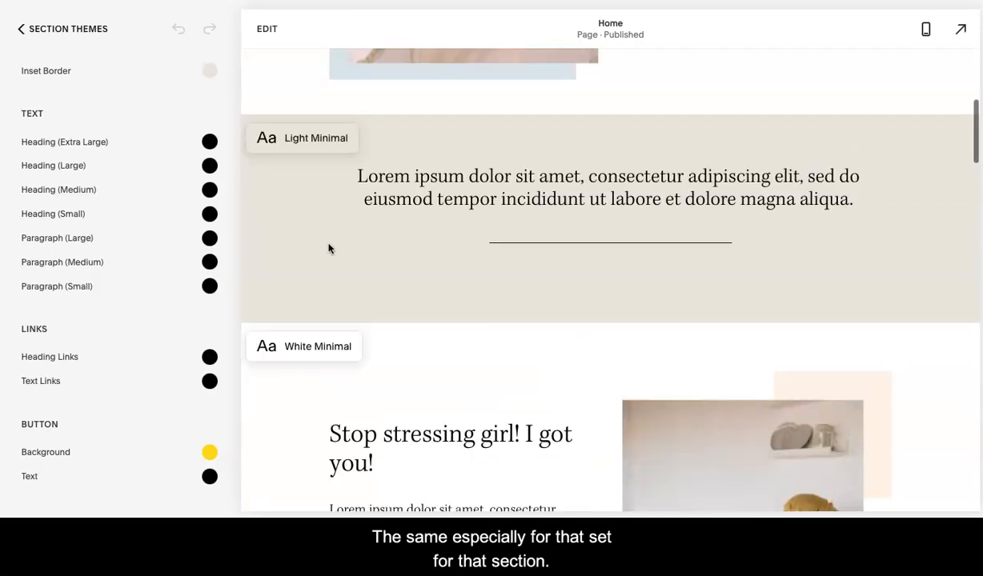
scroll("down", 3)
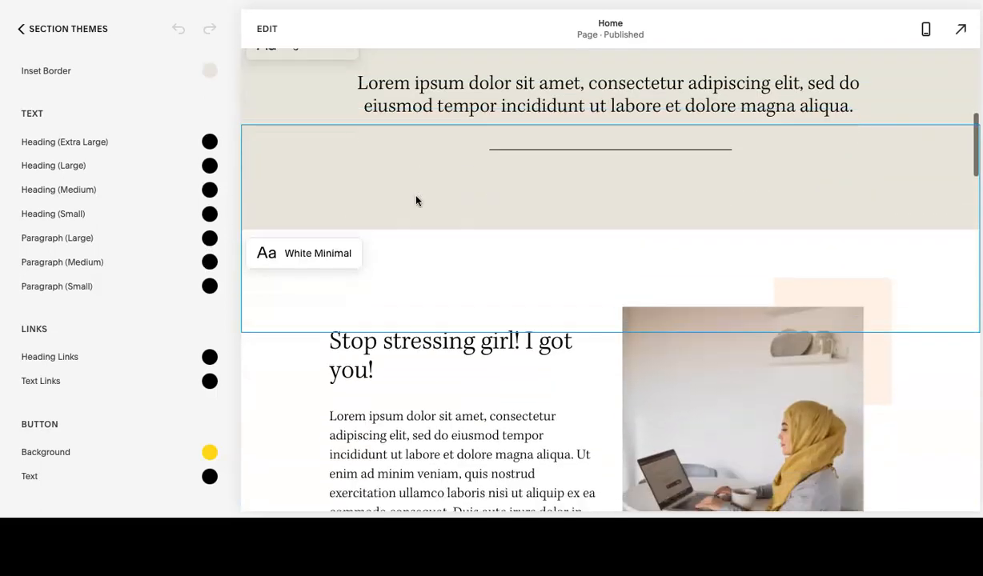
scroll("down", 3)
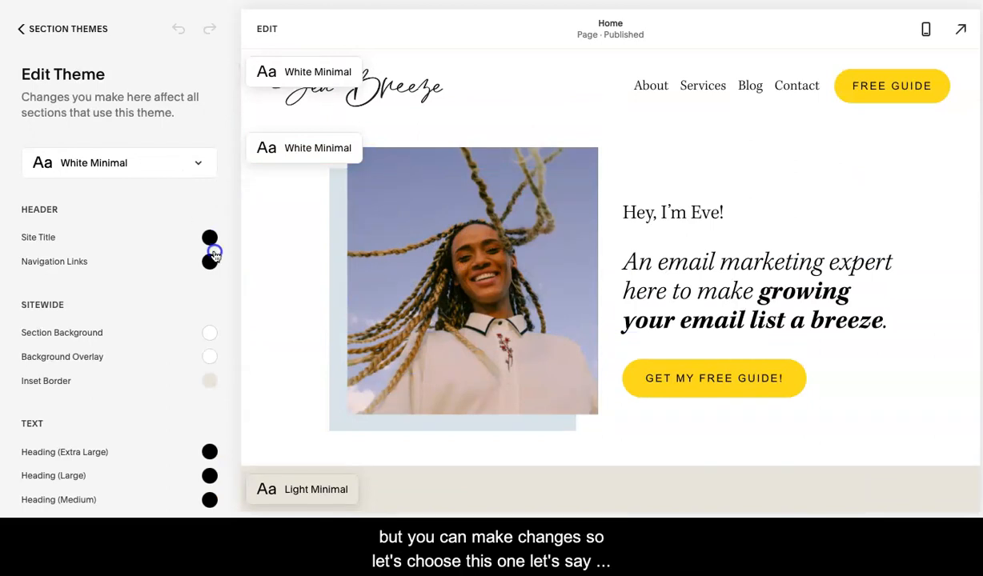
Try accent yellow and light blue on White Minimal's navigation links, then restore black.
left_click(208, 261)
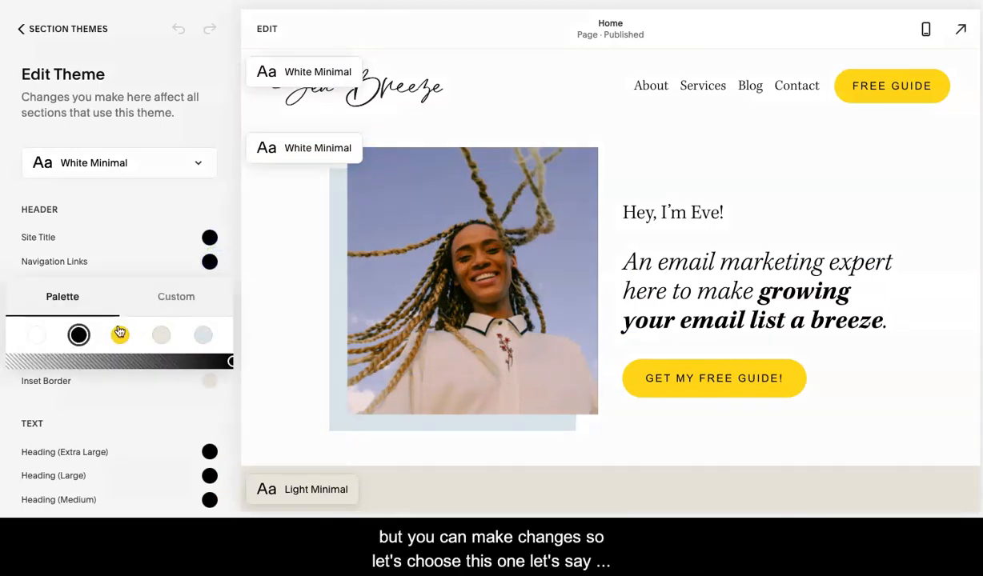
mouse_move(119, 335)
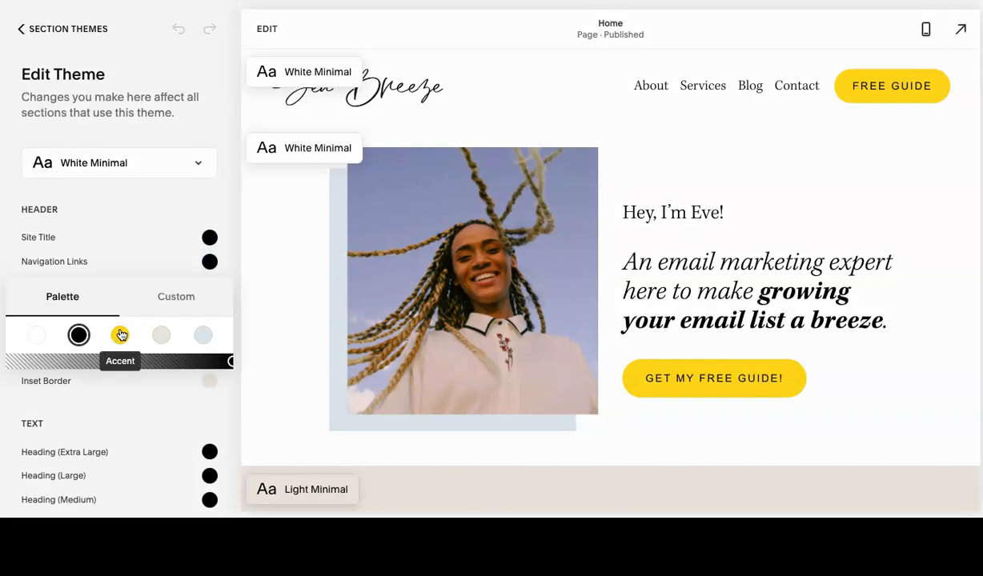
left_click(120, 335)
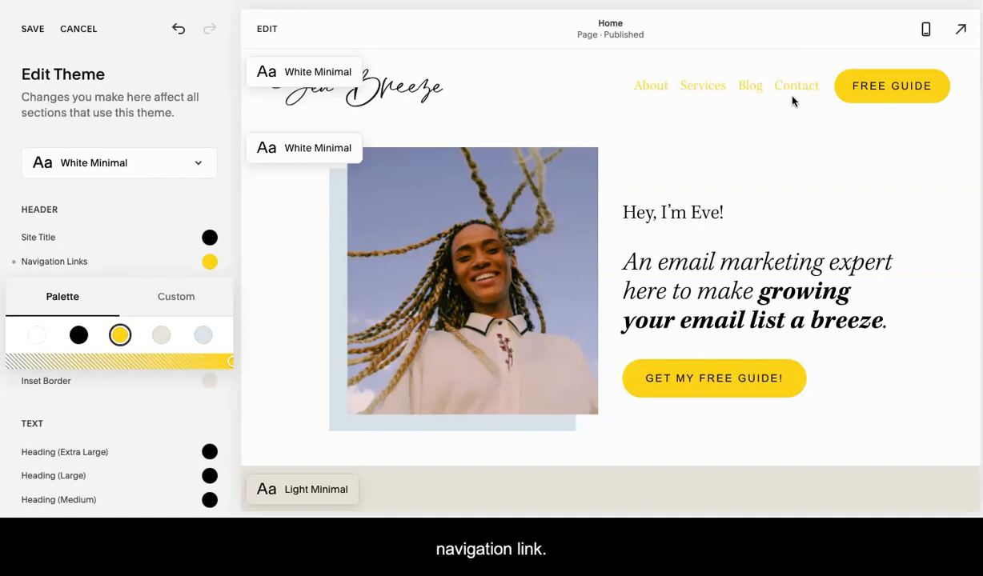
left_click(202, 335)
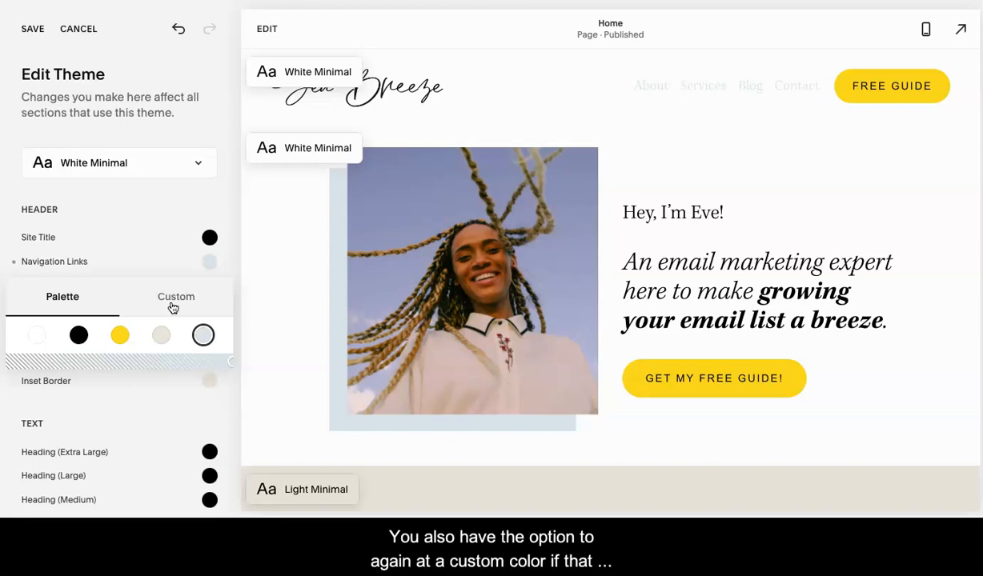
left_click(177, 296)
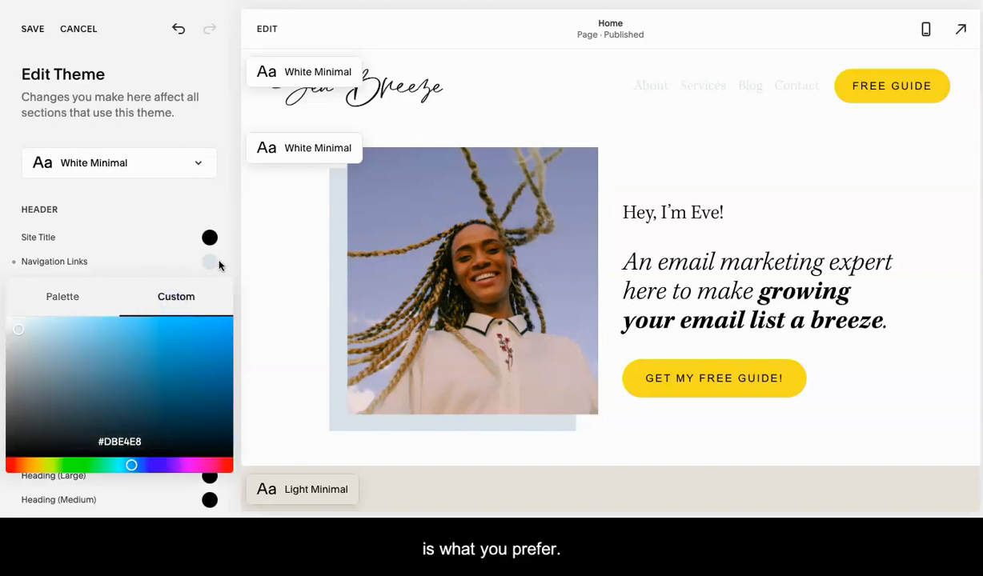
left_click(60, 297)
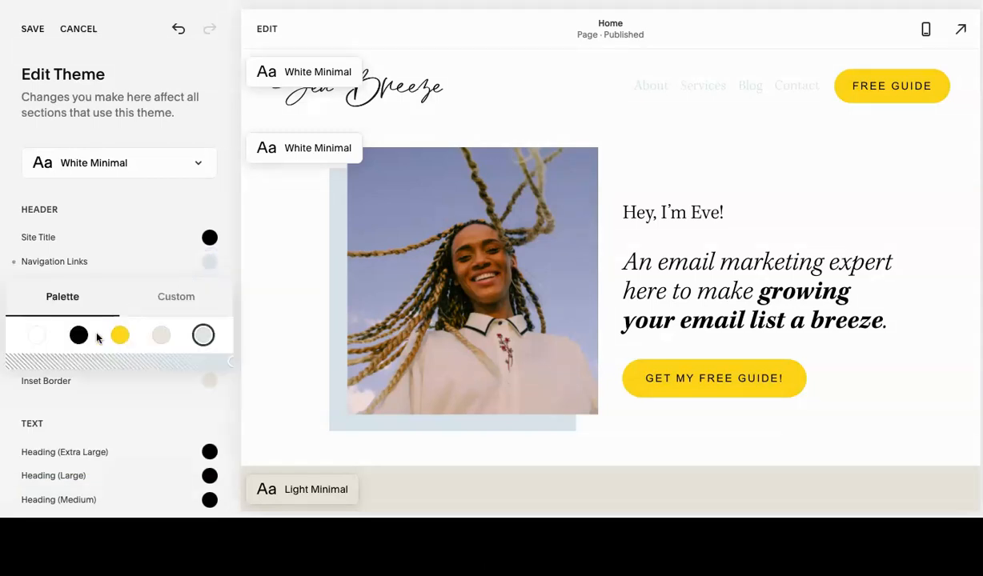
left_click(78, 336)
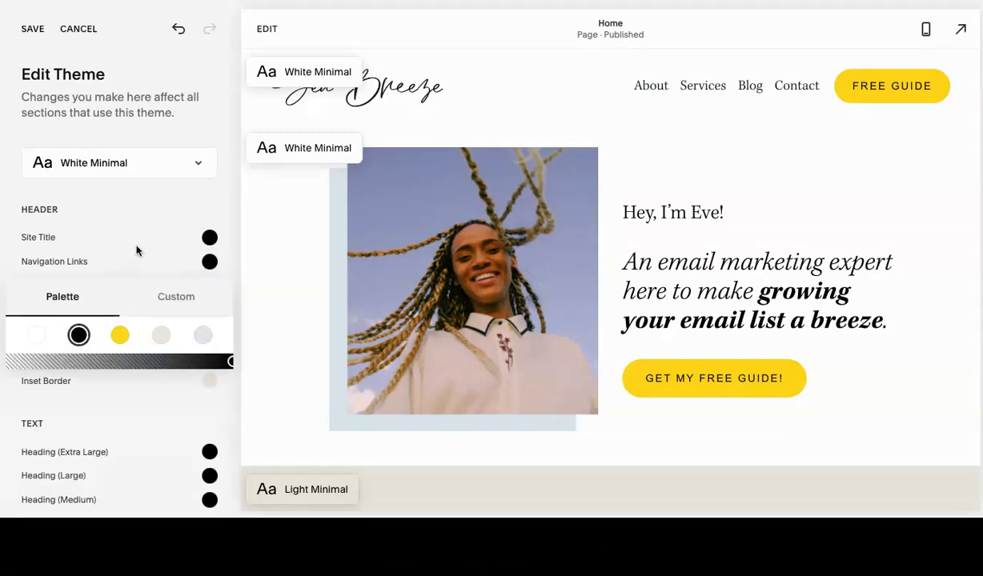
left_click(119, 163)
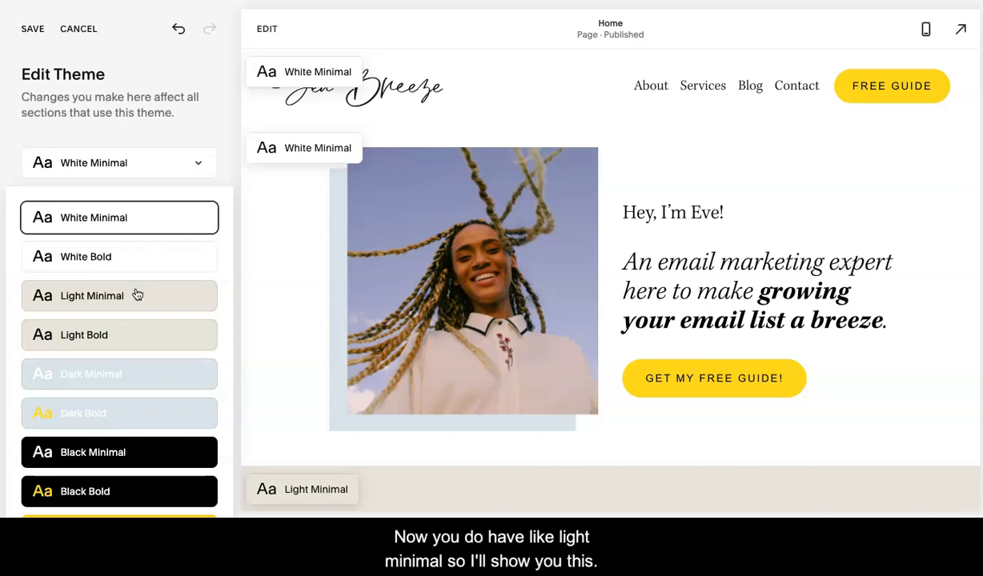
Switch to Light Minimal and make its large and medium headings accent yellow.
left_click(93, 295)
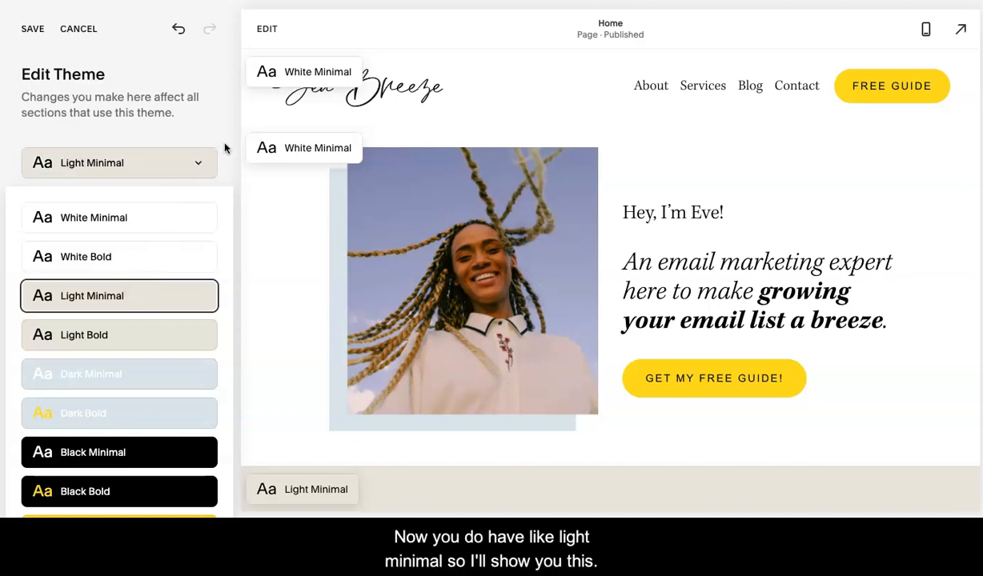
left_click(118, 295)
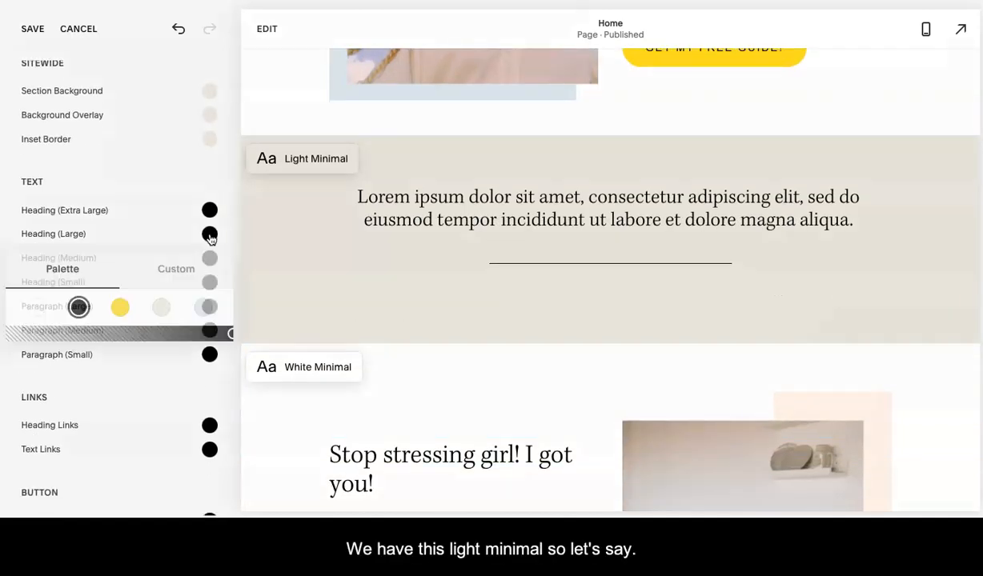
left_click(120, 307)
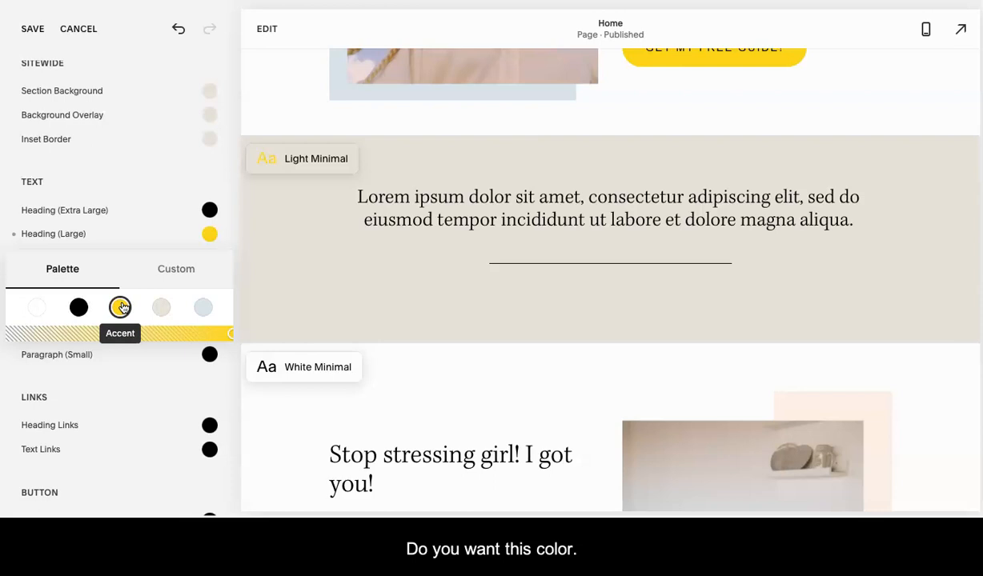
mouse_move(185, 196)
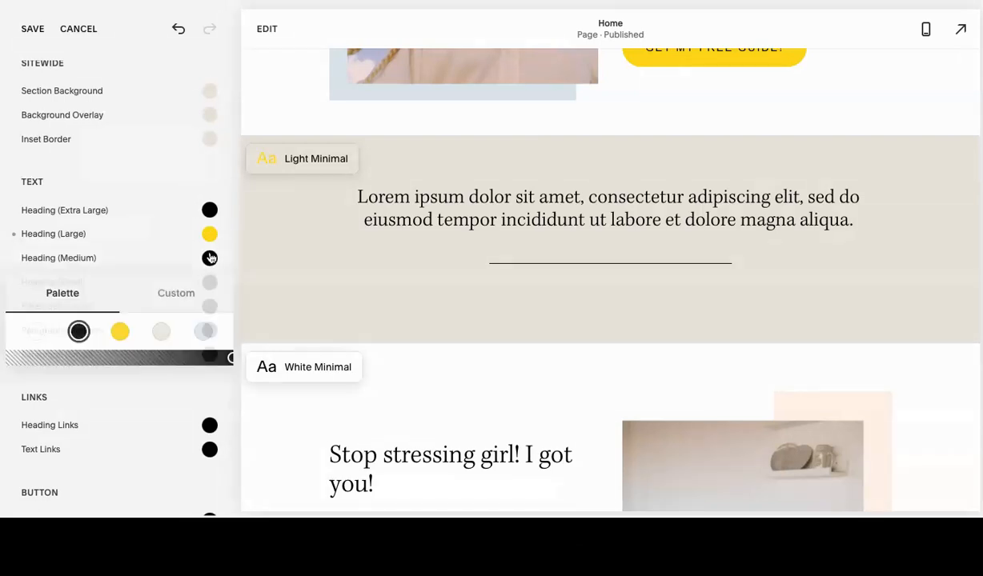
left_click(118, 329)
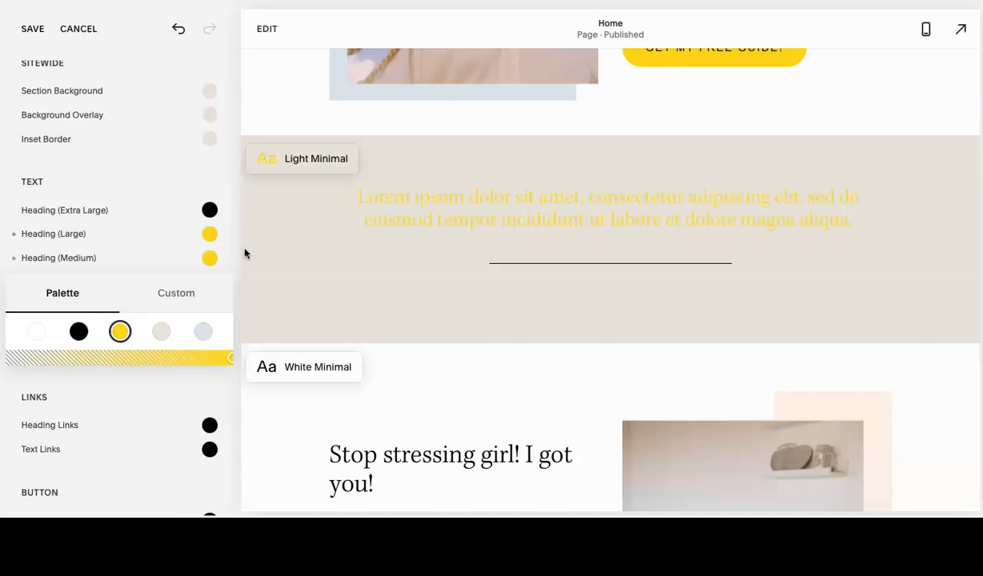
left_click(209, 258)
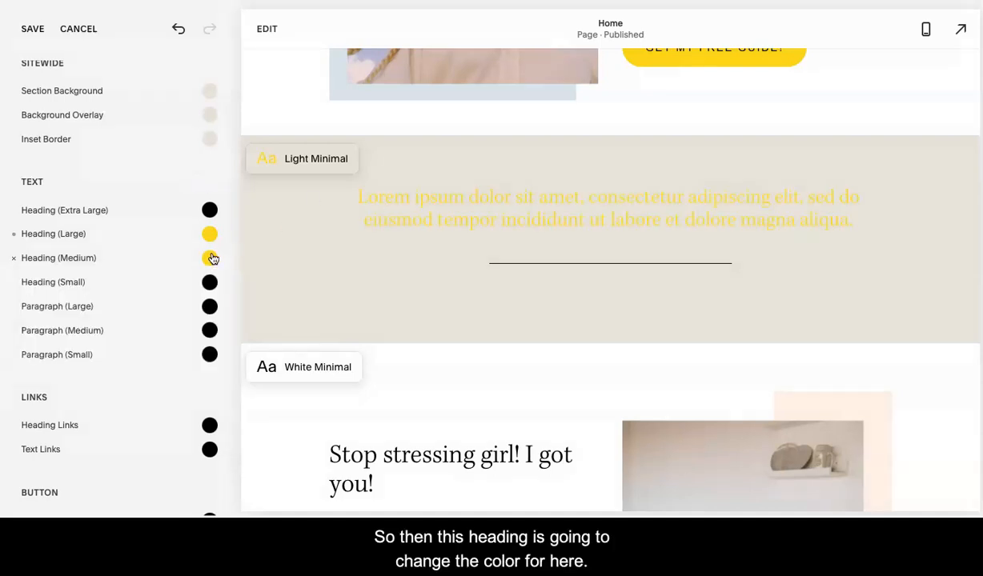
Set the medium and large headings back to black.
left_click(210, 258)
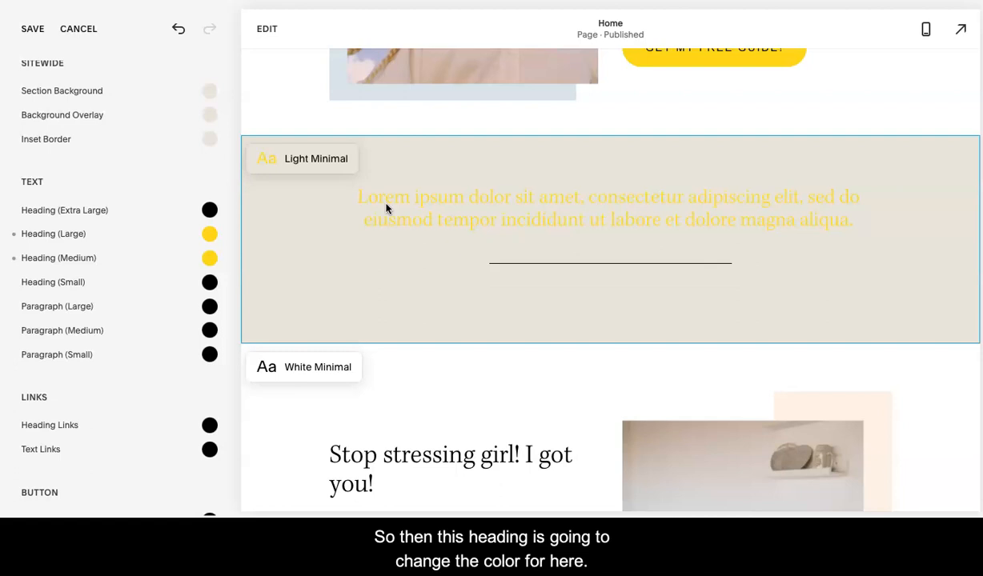
left_click(210, 258)
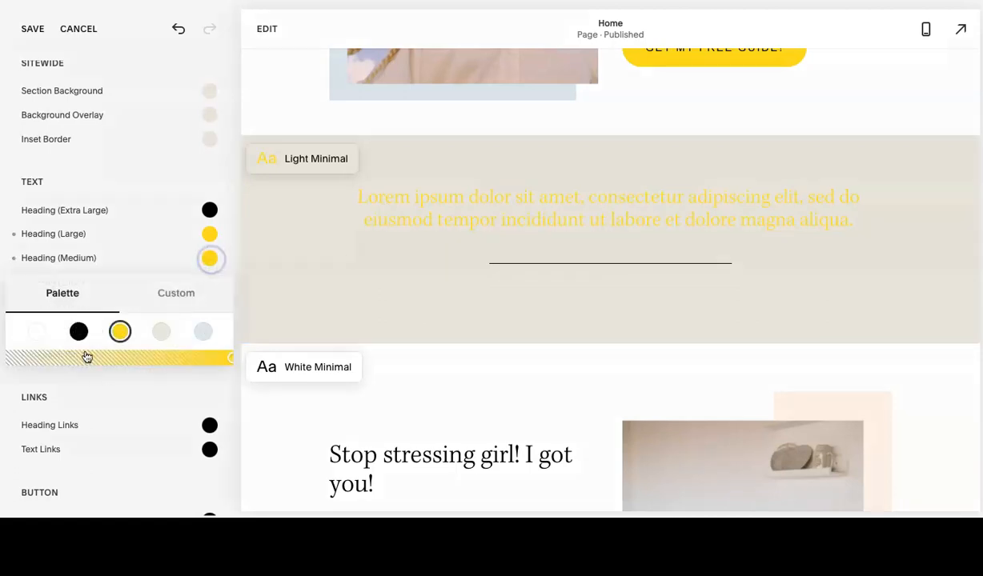
left_click(79, 330)
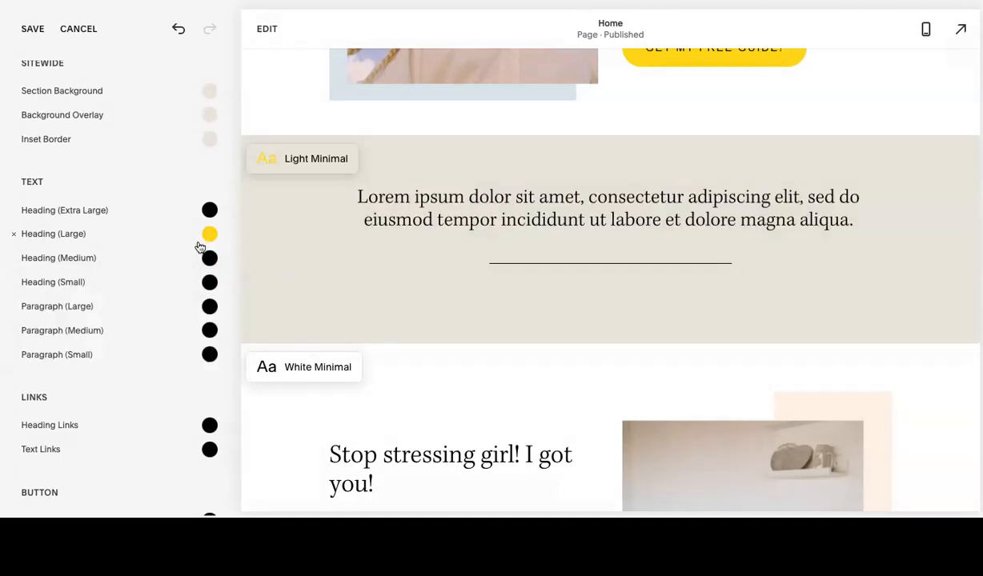
left_click(209, 234)
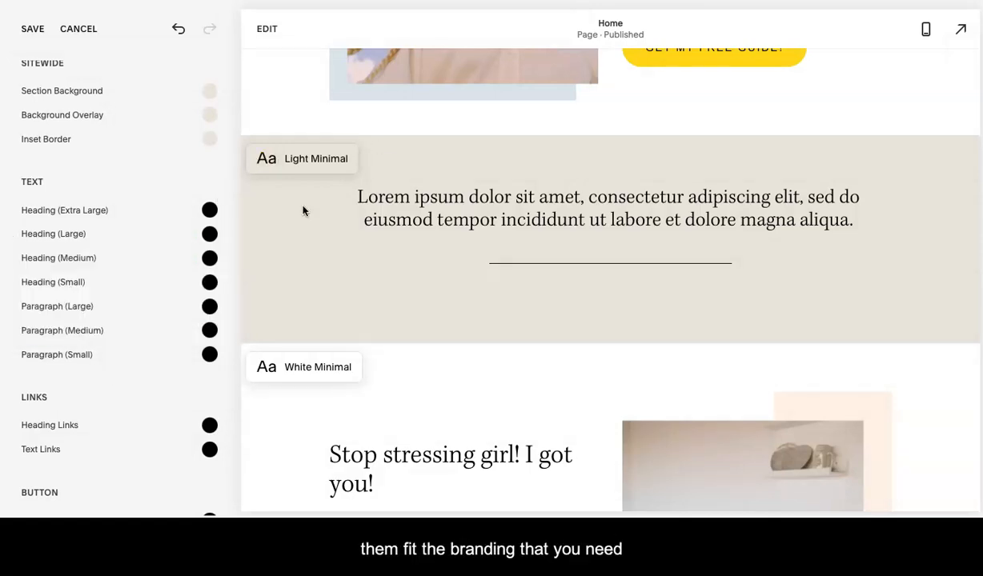
scroll("up", 3)
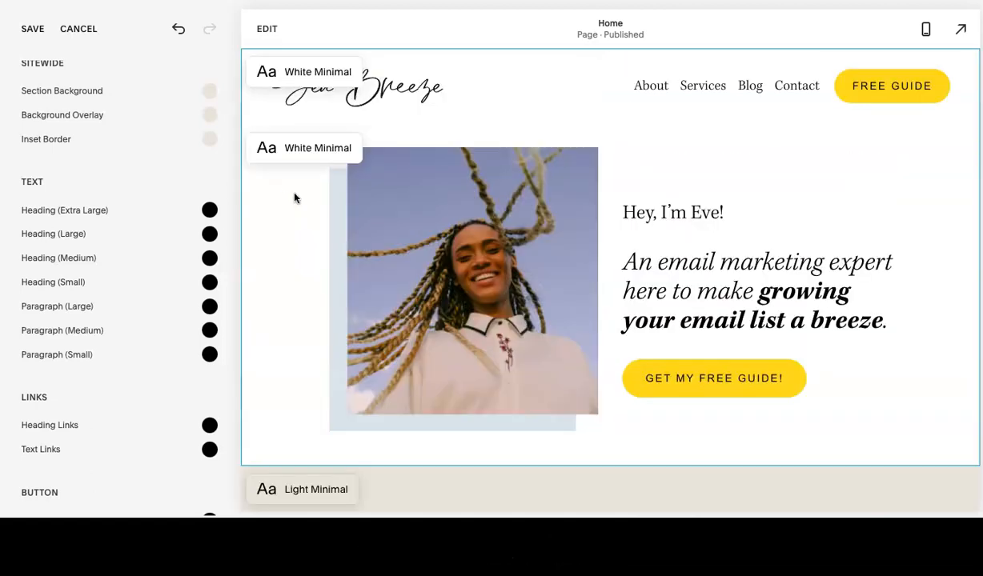
Discard the unsaved theme edits and step back through Section Themes to the main Colors settings.
left_click(78, 29)
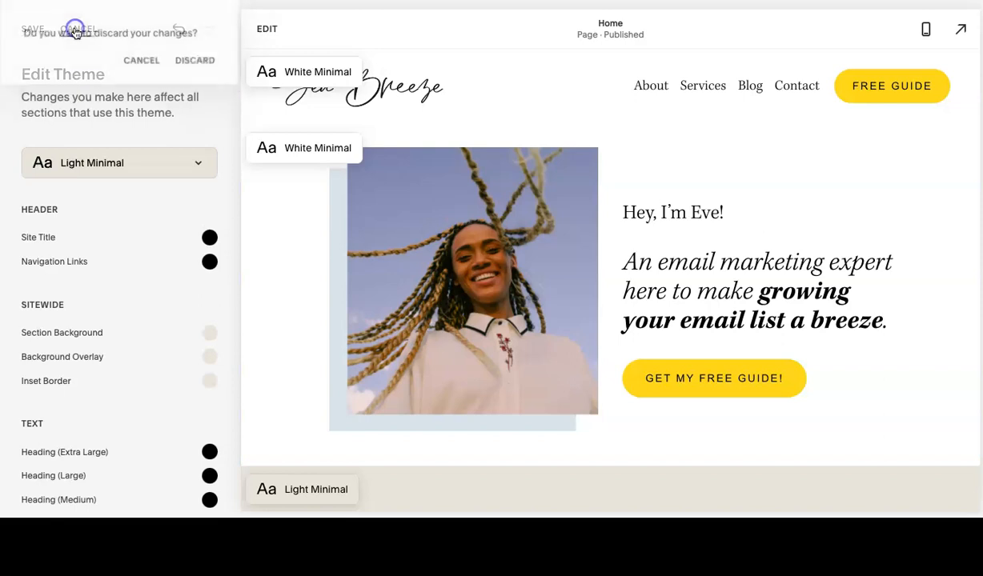
left_click(141, 61)
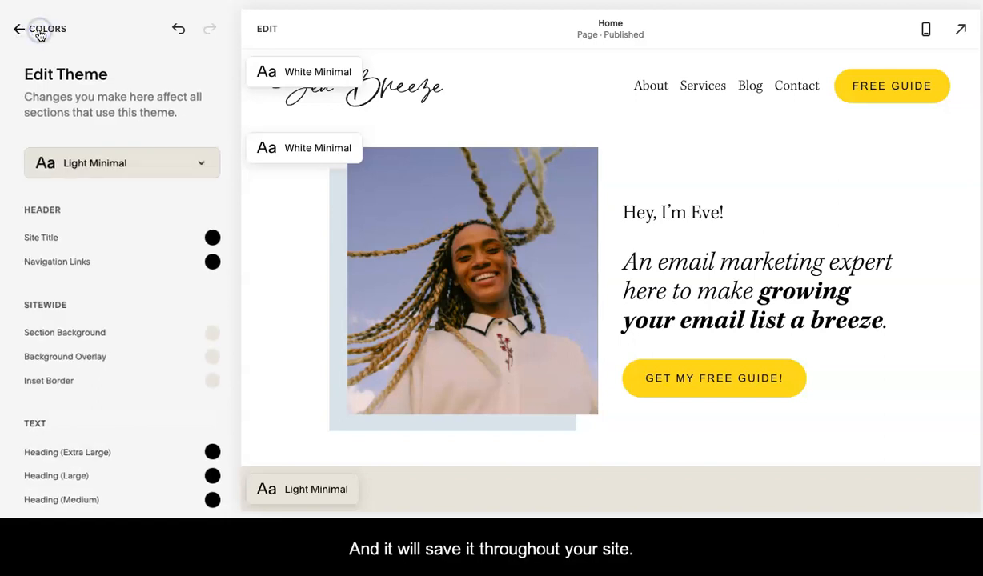
left_click(19, 29)
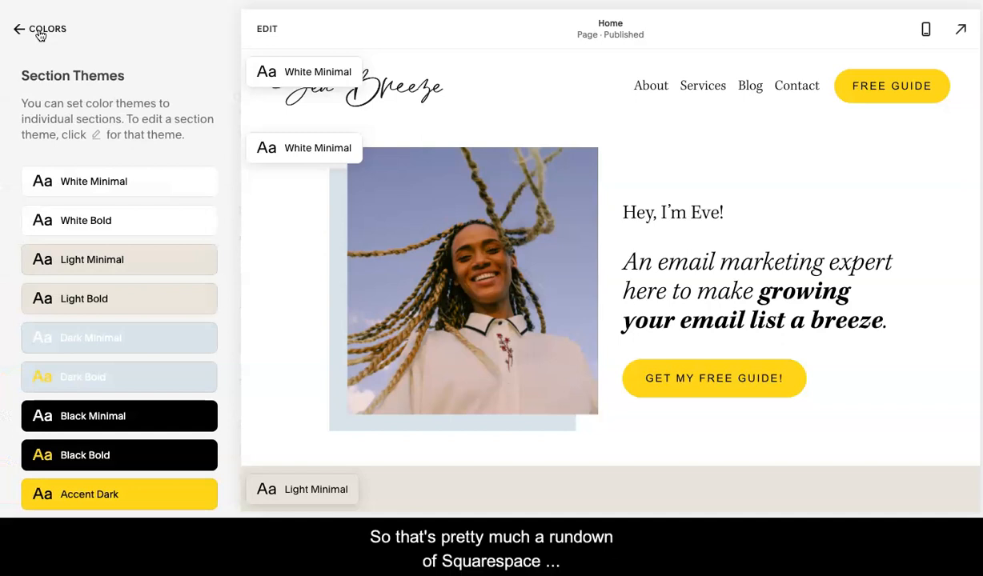
left_click(19, 29)
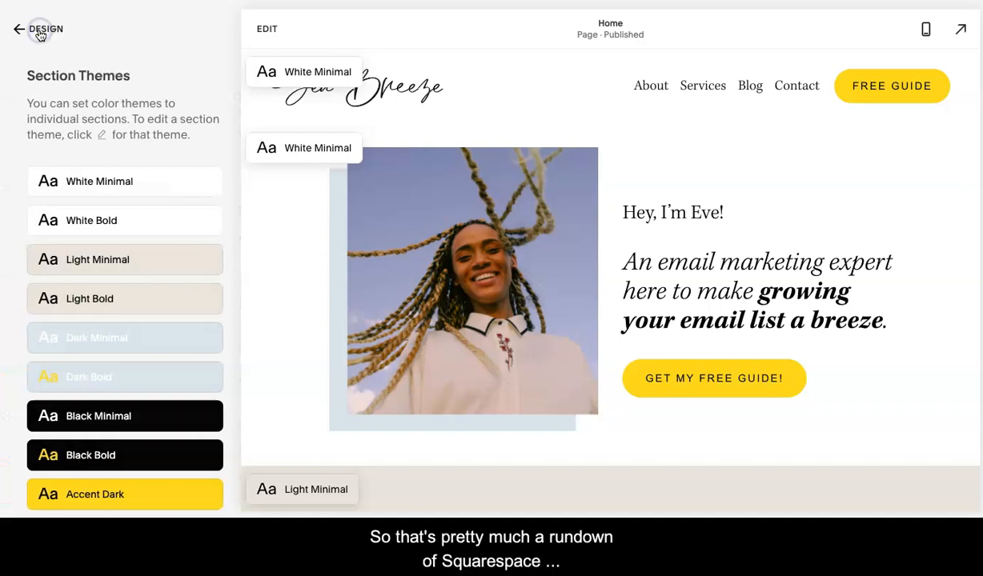
left_click(45, 29)
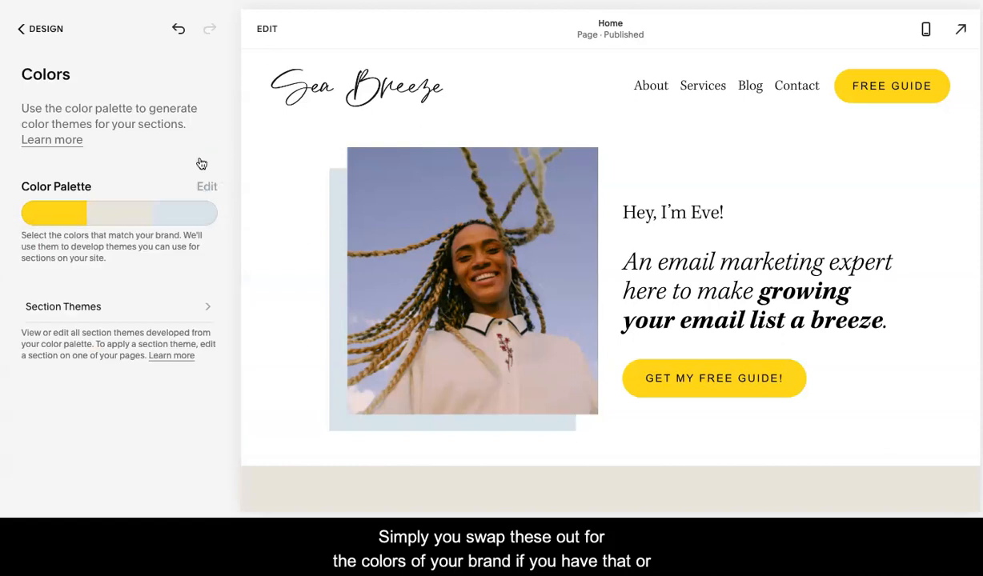
mouse_move(303, 263)
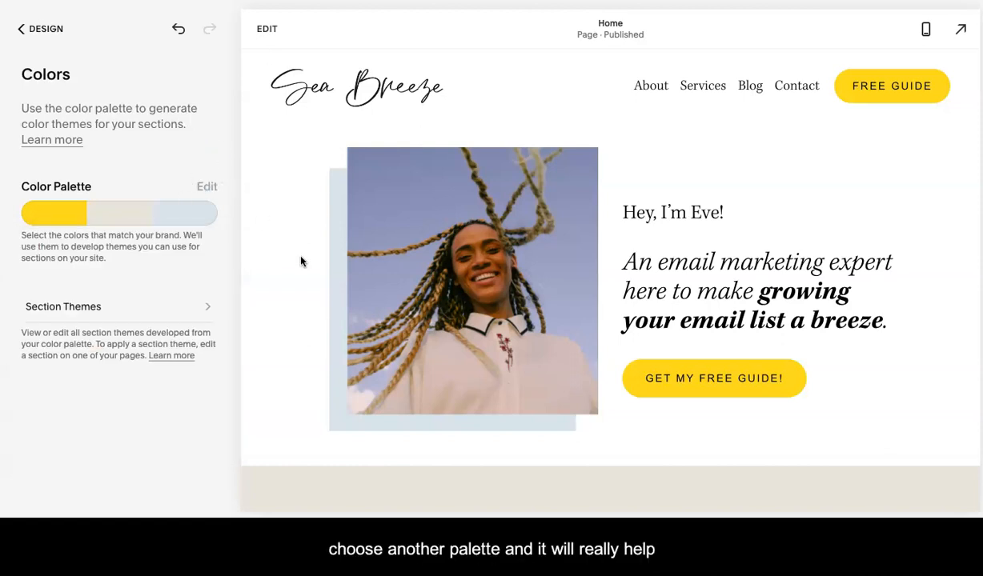
scroll("down", 3)
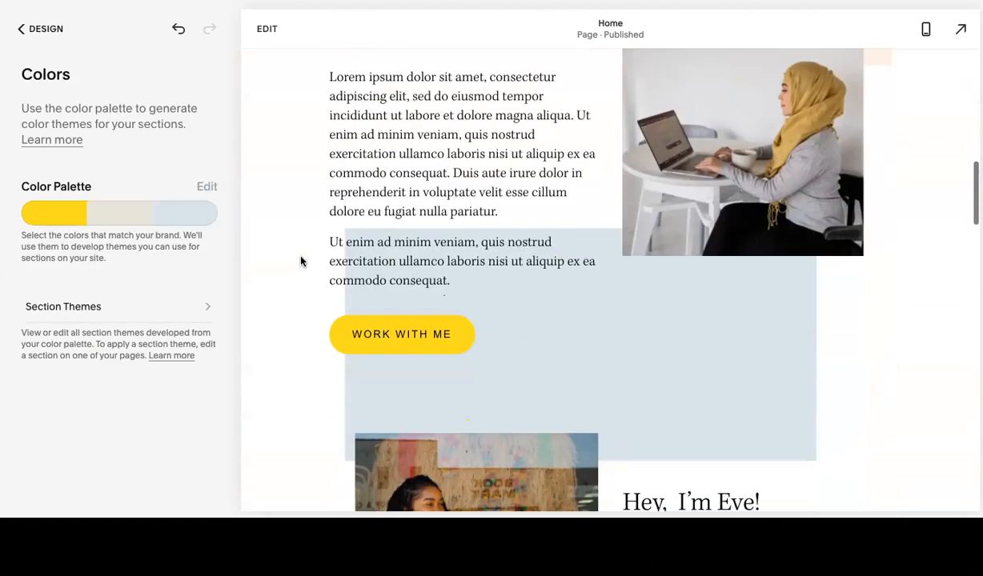
scroll("down", 3)
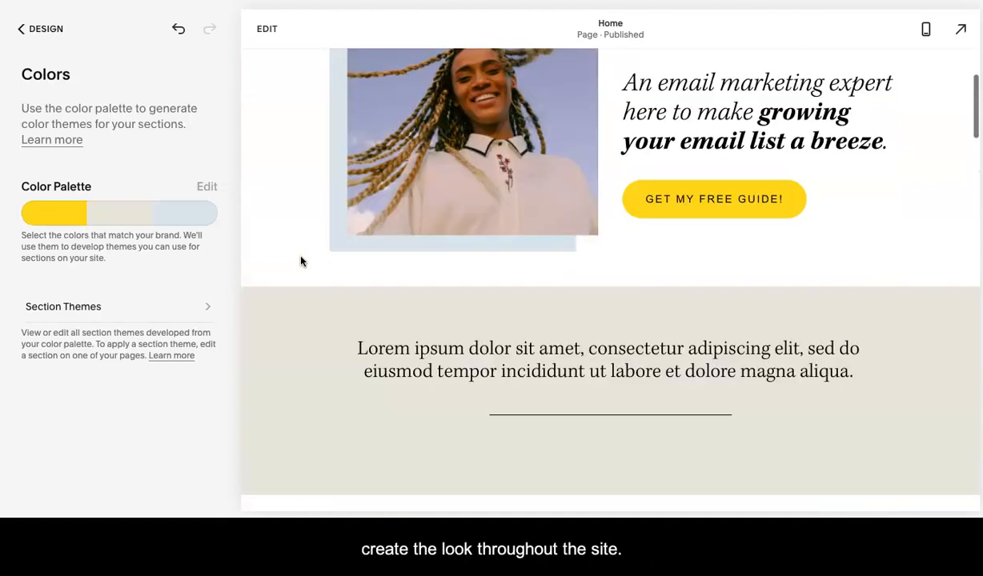
scroll("up", 3)
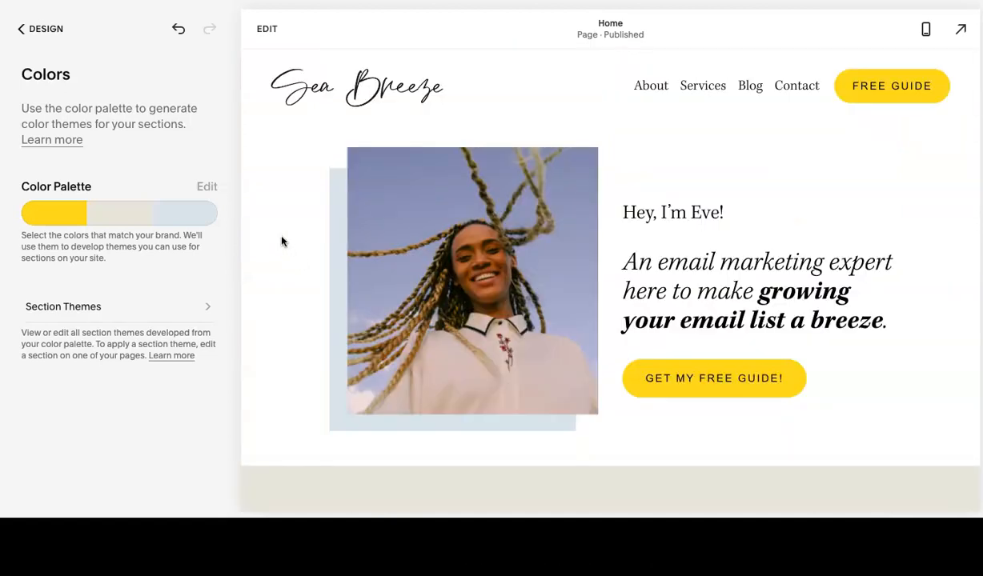
mouse_move(182, 263)
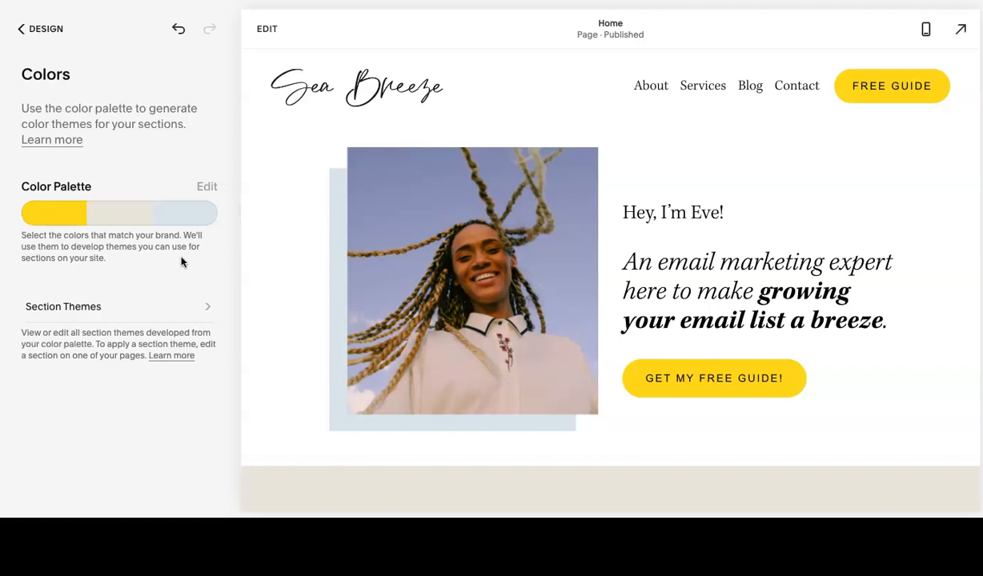